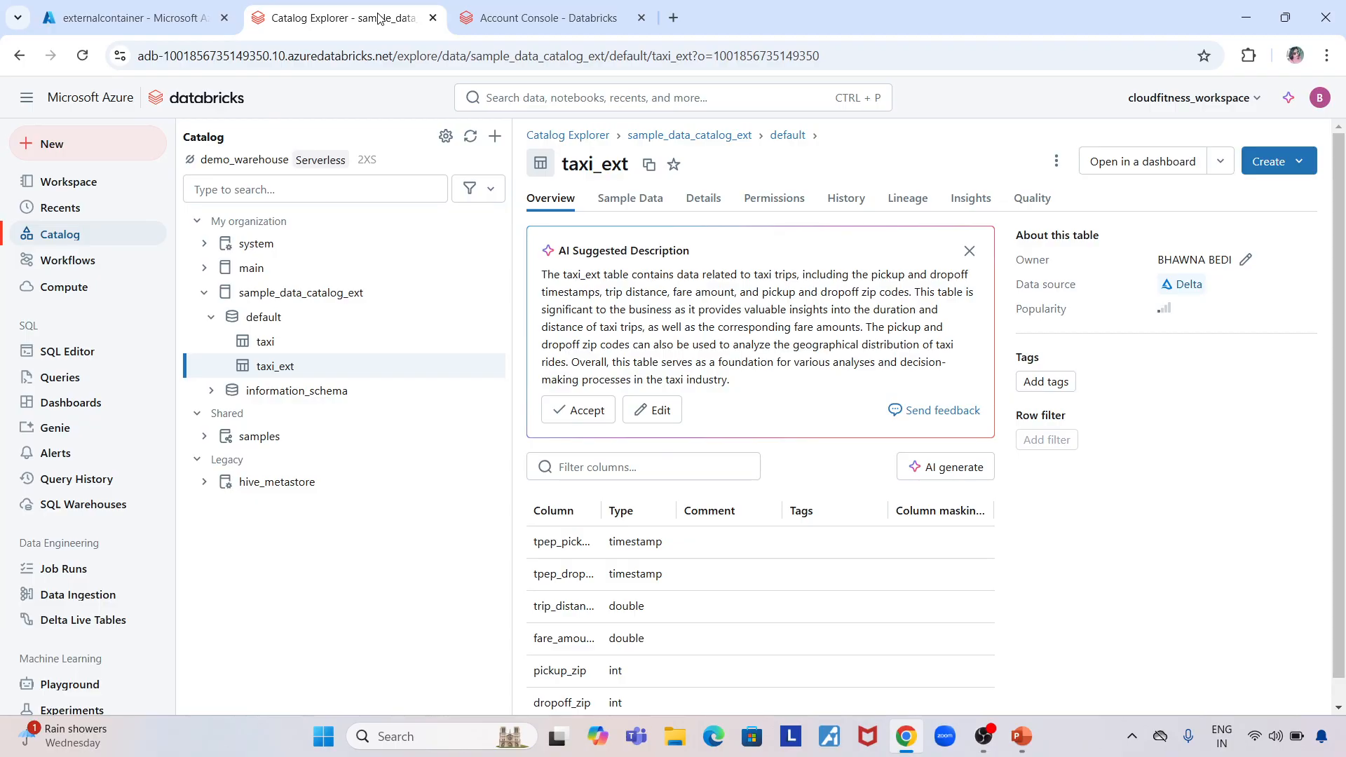
mouse_move(403, 6)
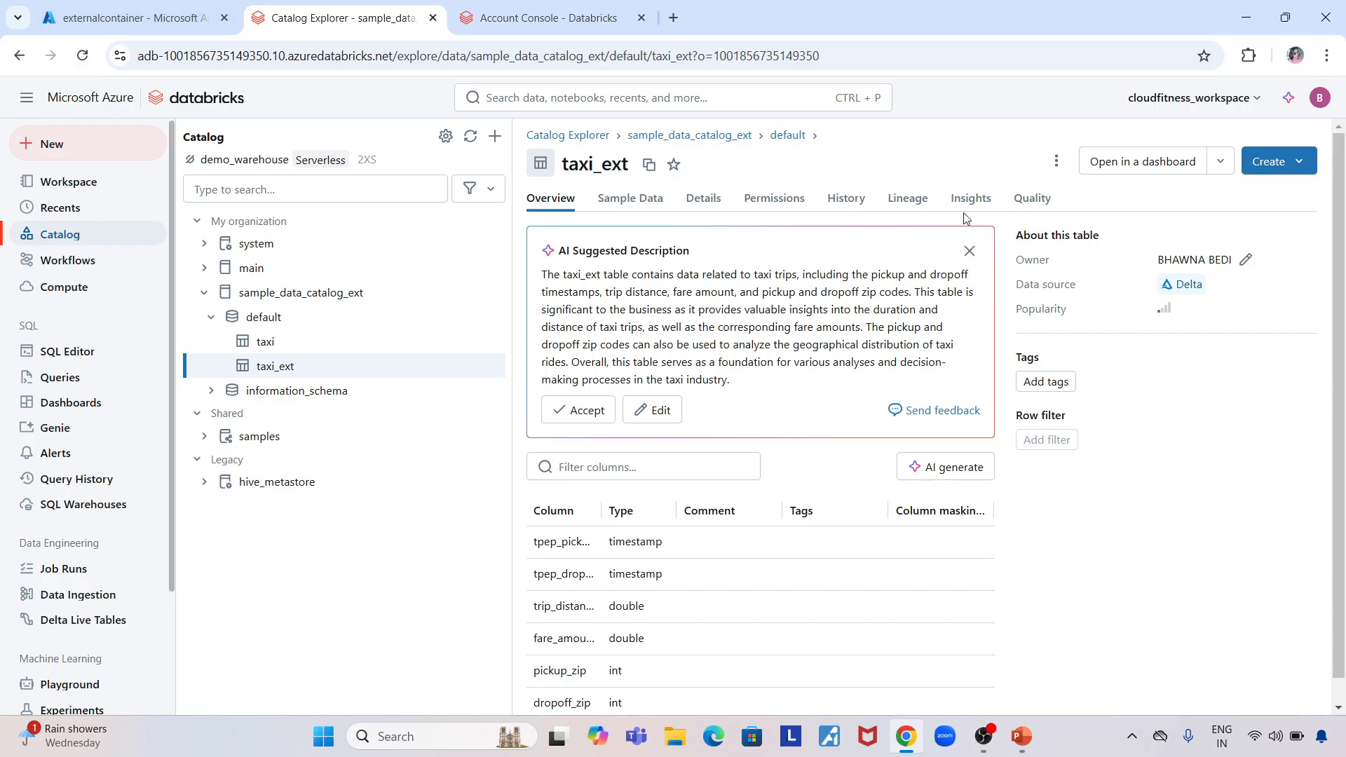
Step: Open the account console via Manage account in the workspace dropdown
left_click(1193, 97)
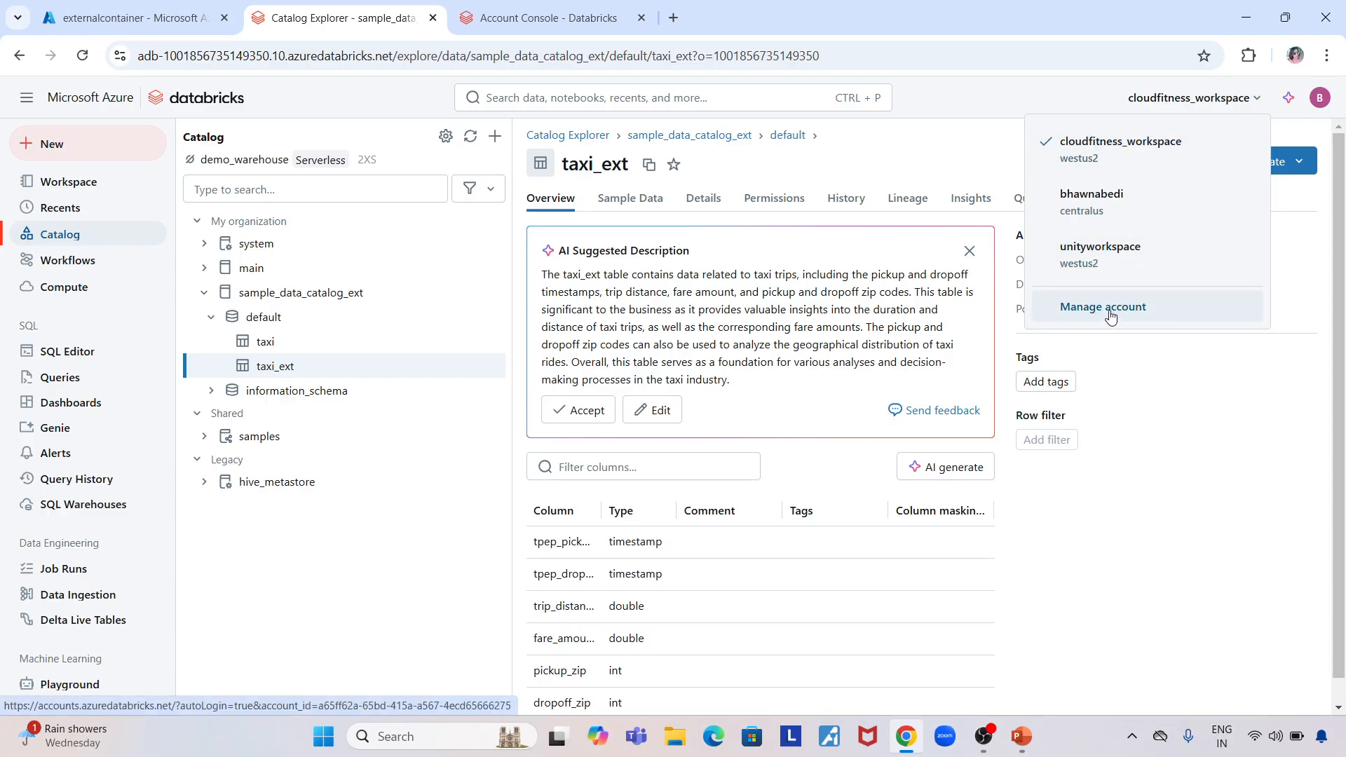
left_click(1103, 307)
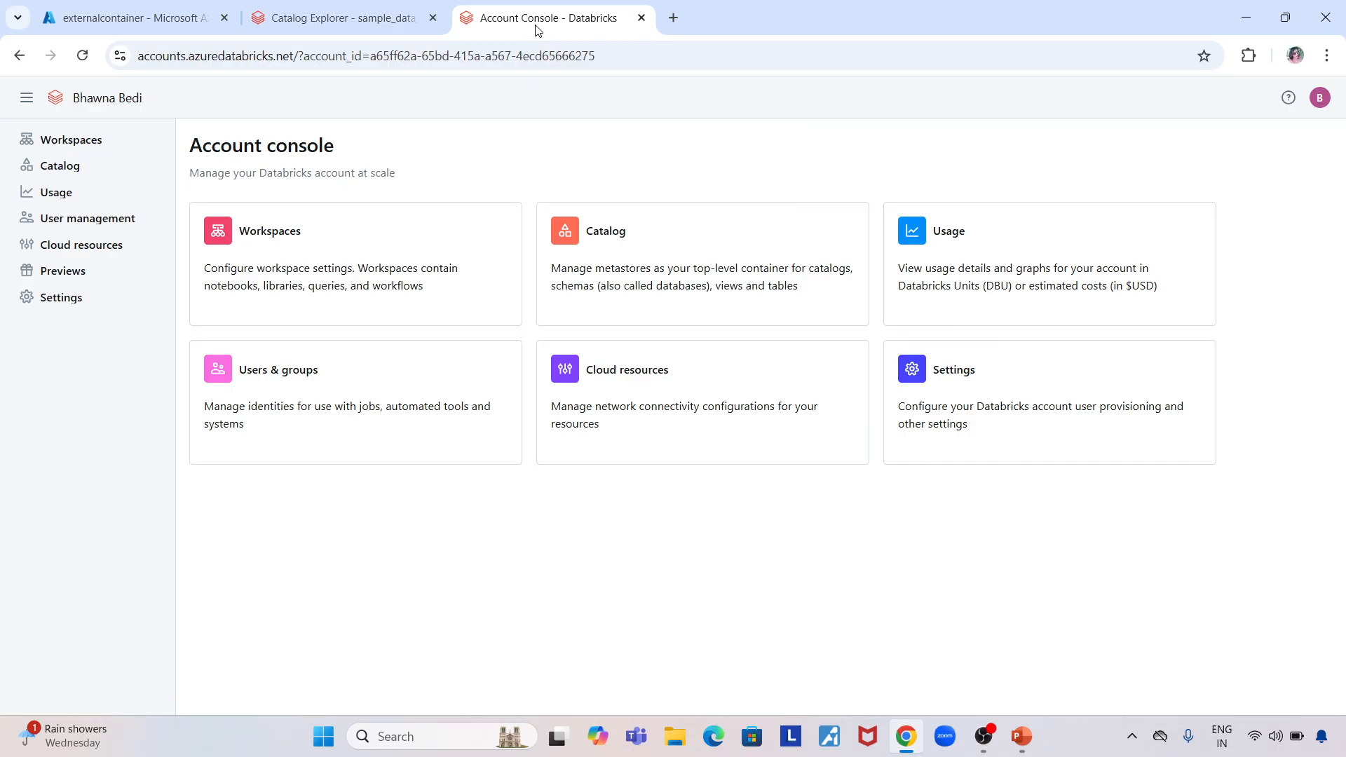
mouse_move(81, 222)
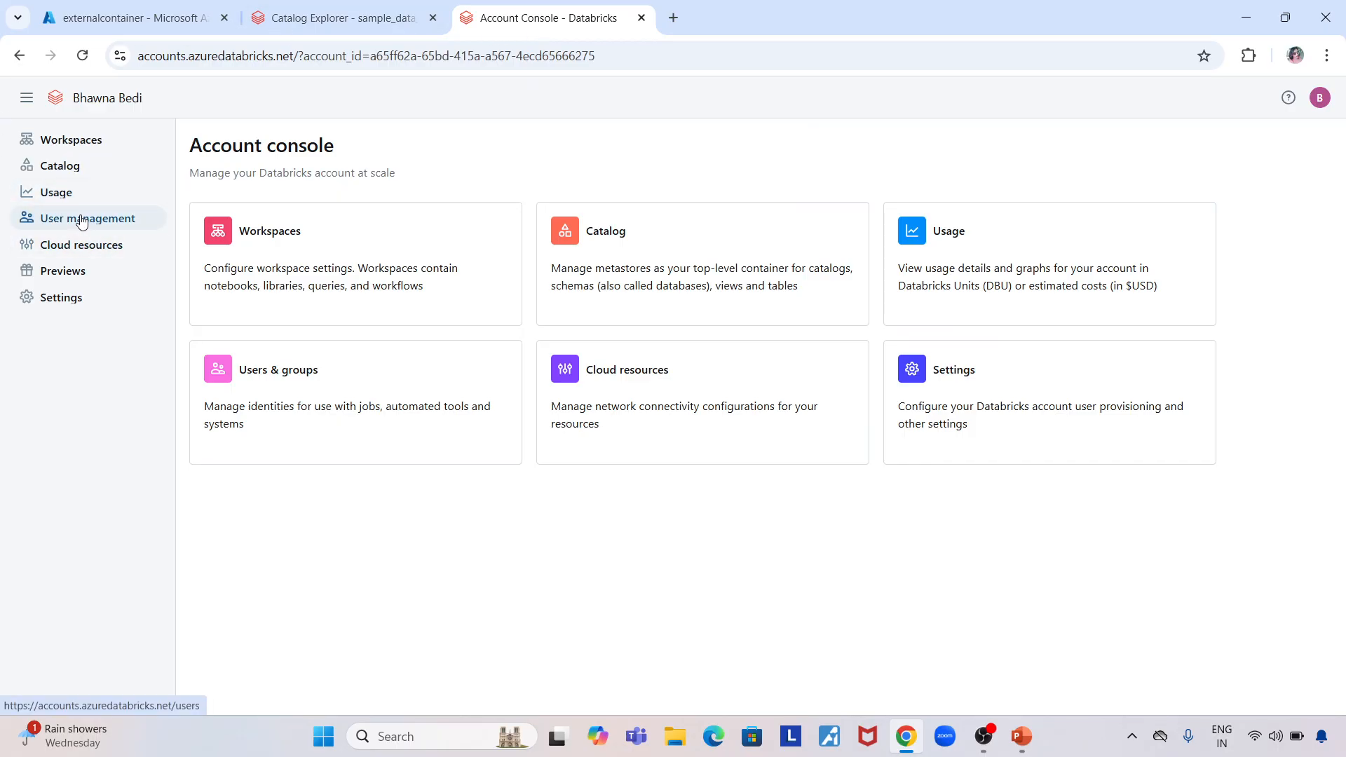
Step: Show the Feature enablement settings under the account console's Settings page
left_click(87, 218)
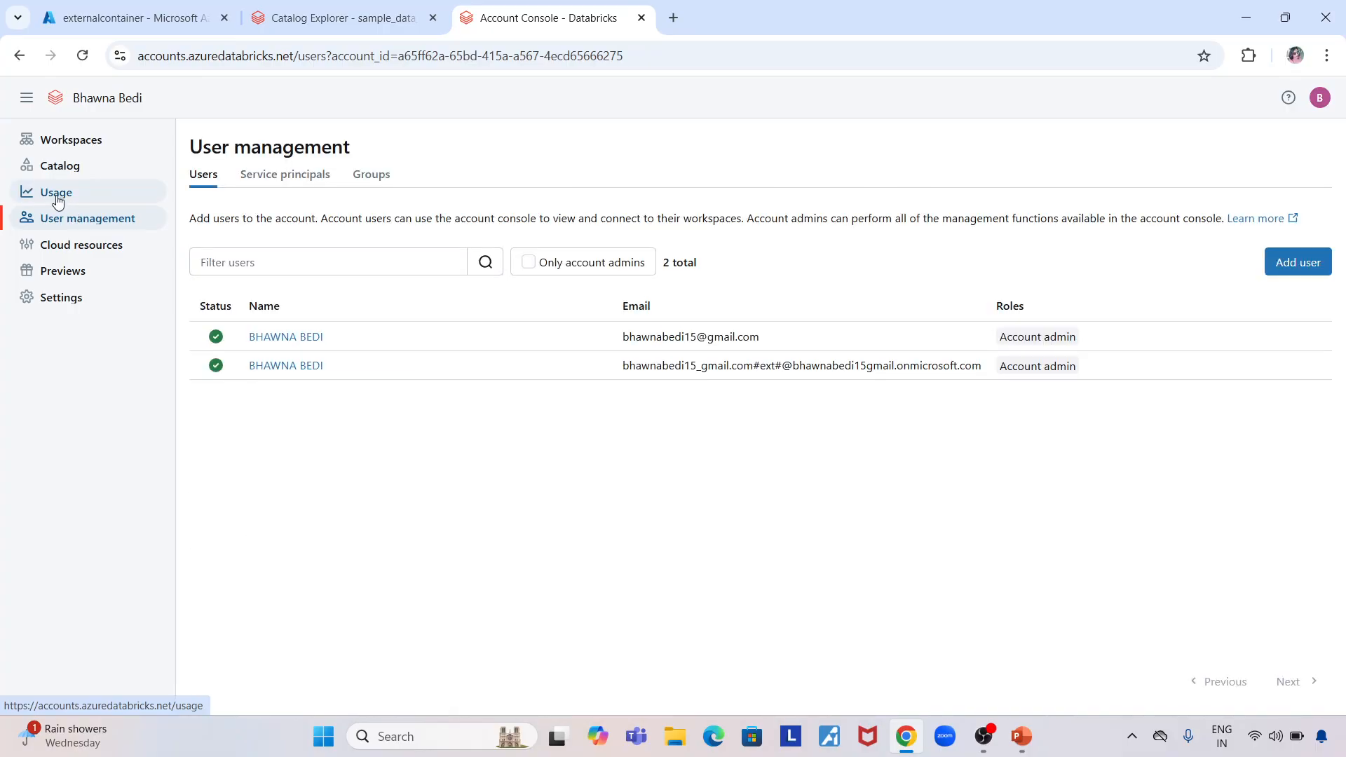
left_click(61, 297)
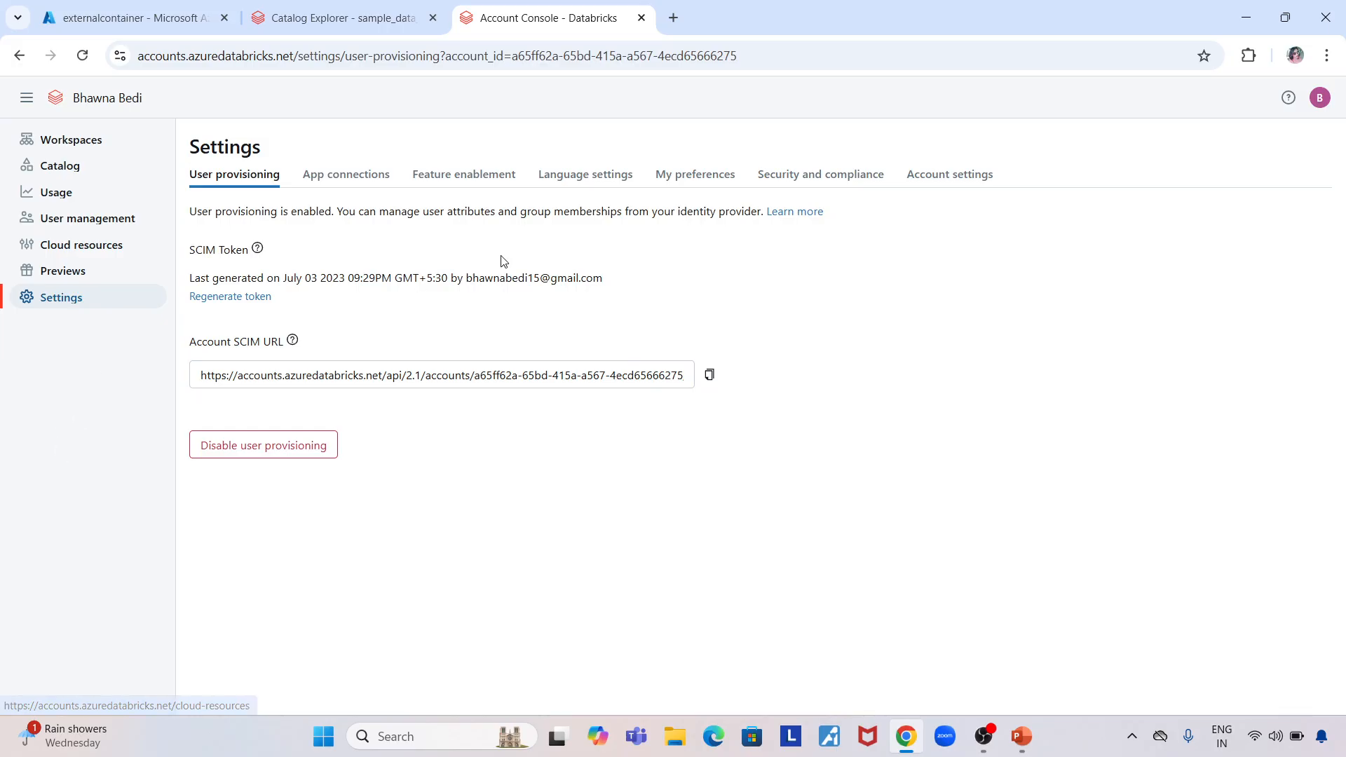
mouse_move(451, 184)
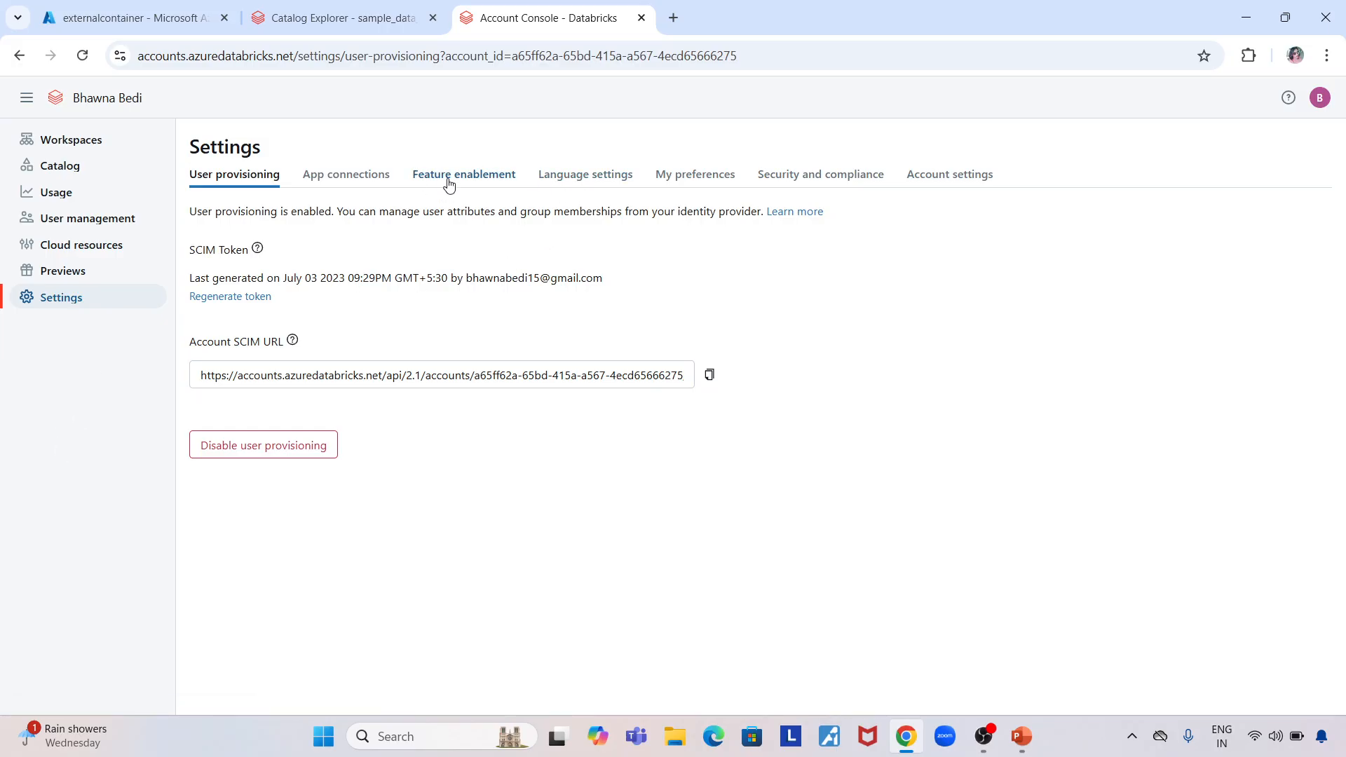
left_click(463, 174)
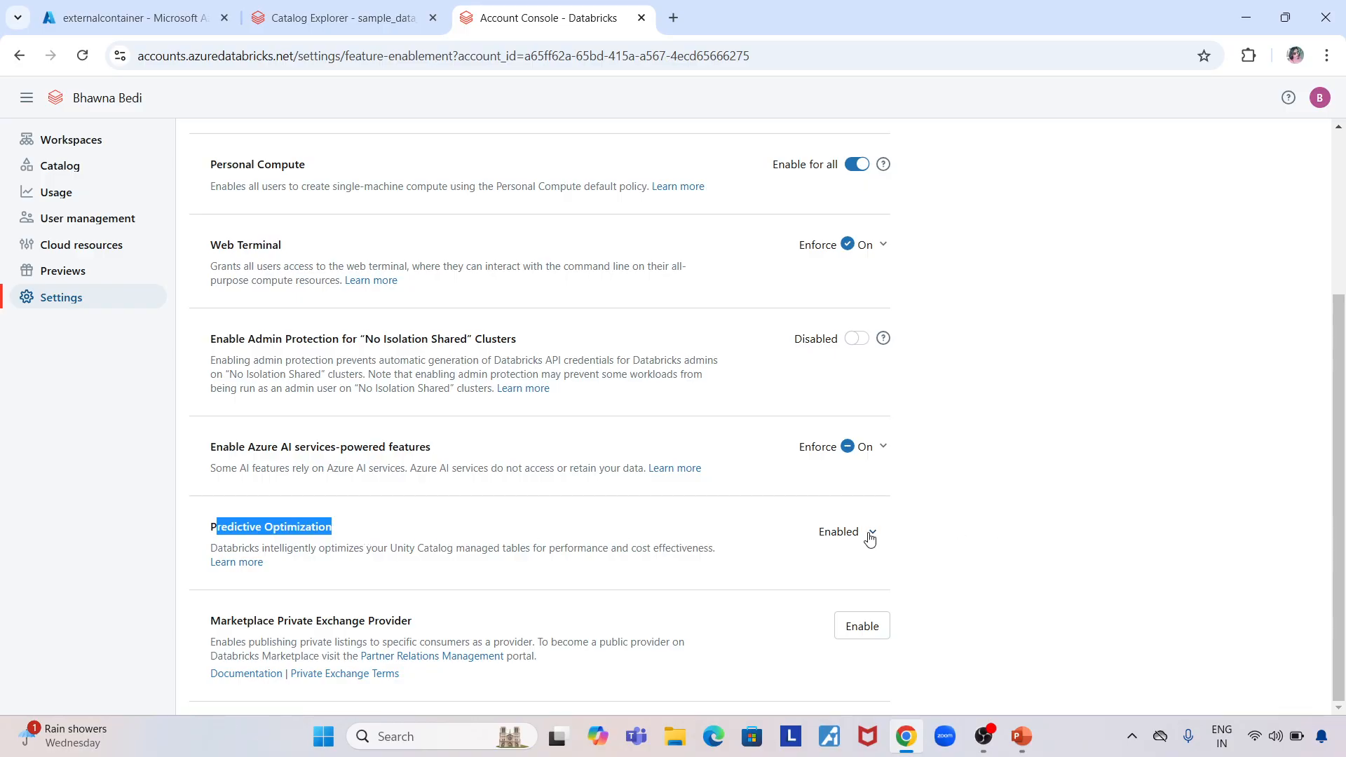
Step: View Predictive Optimization's value options, confirming Enabled is selected
left_click(870, 532)
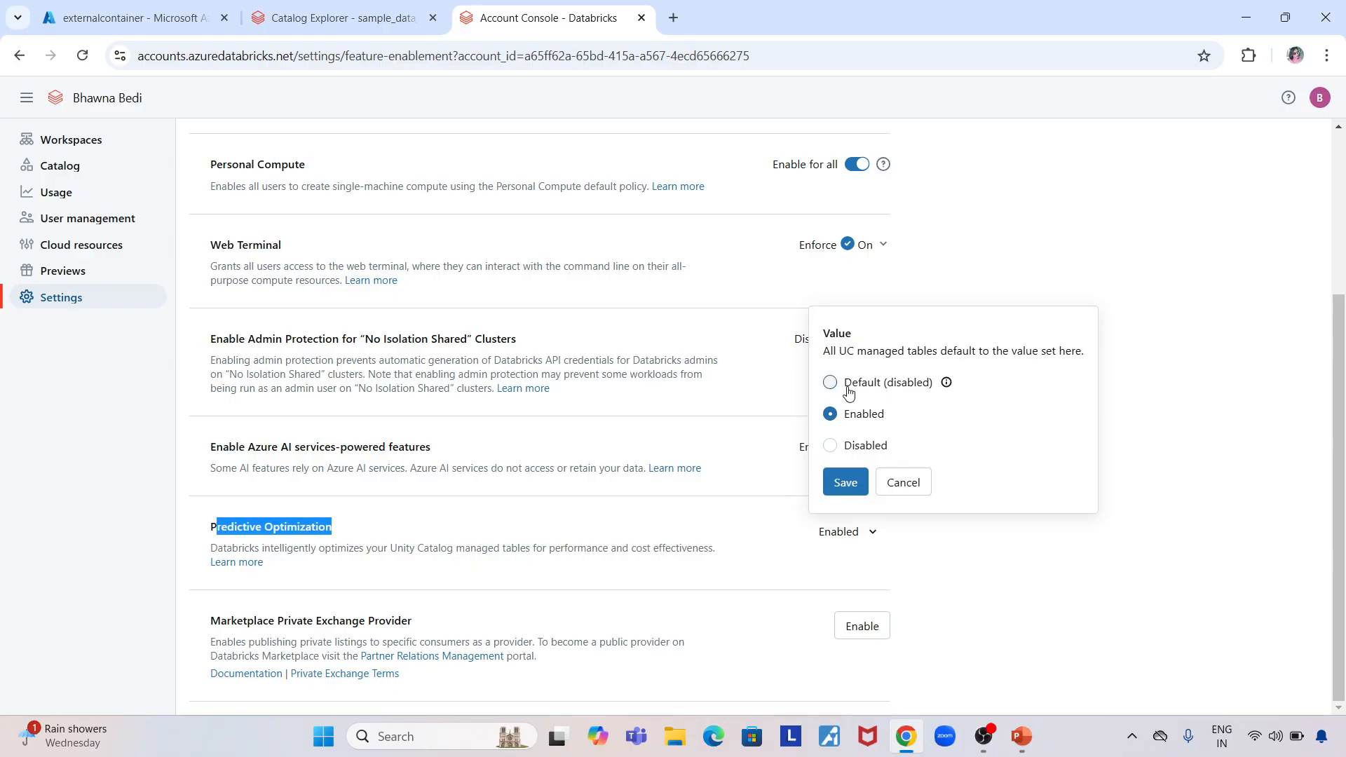
mouse_move(915, 482)
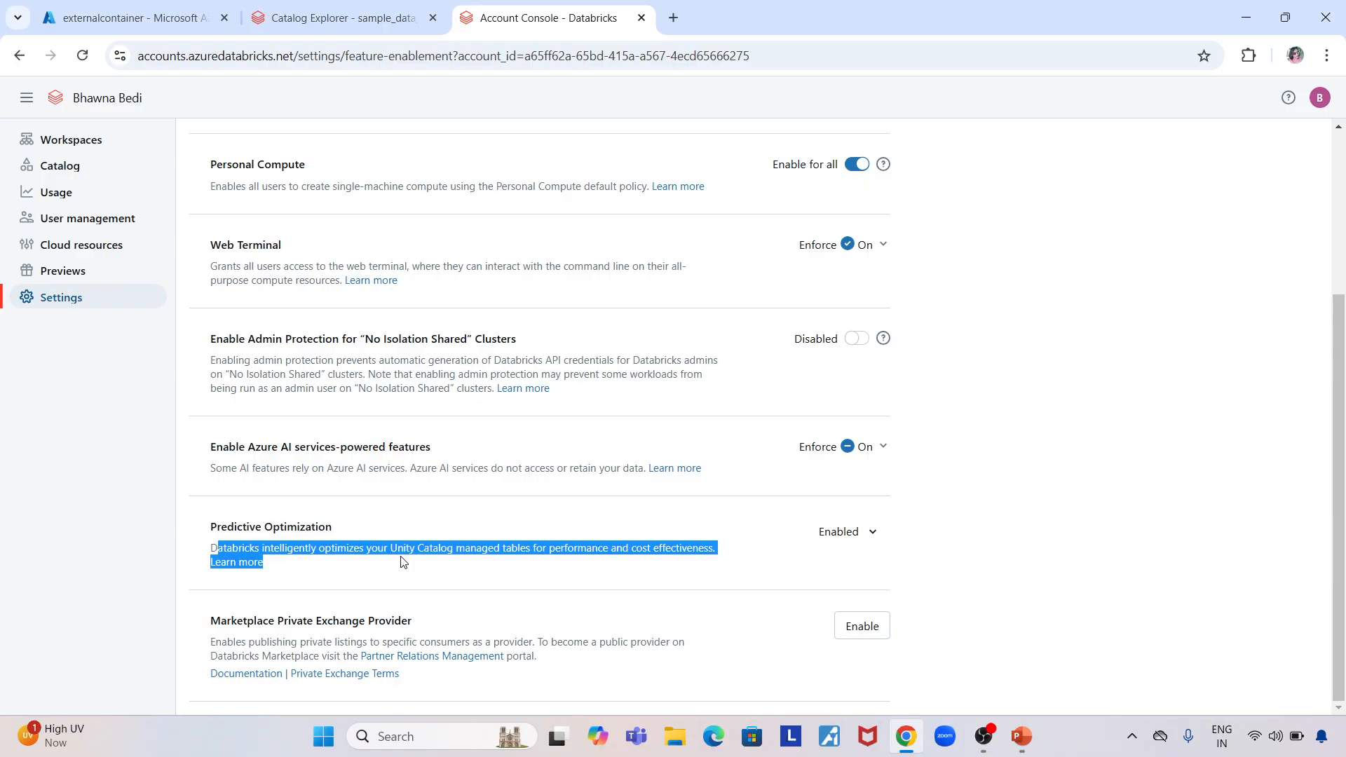
mouse_move(123, 315)
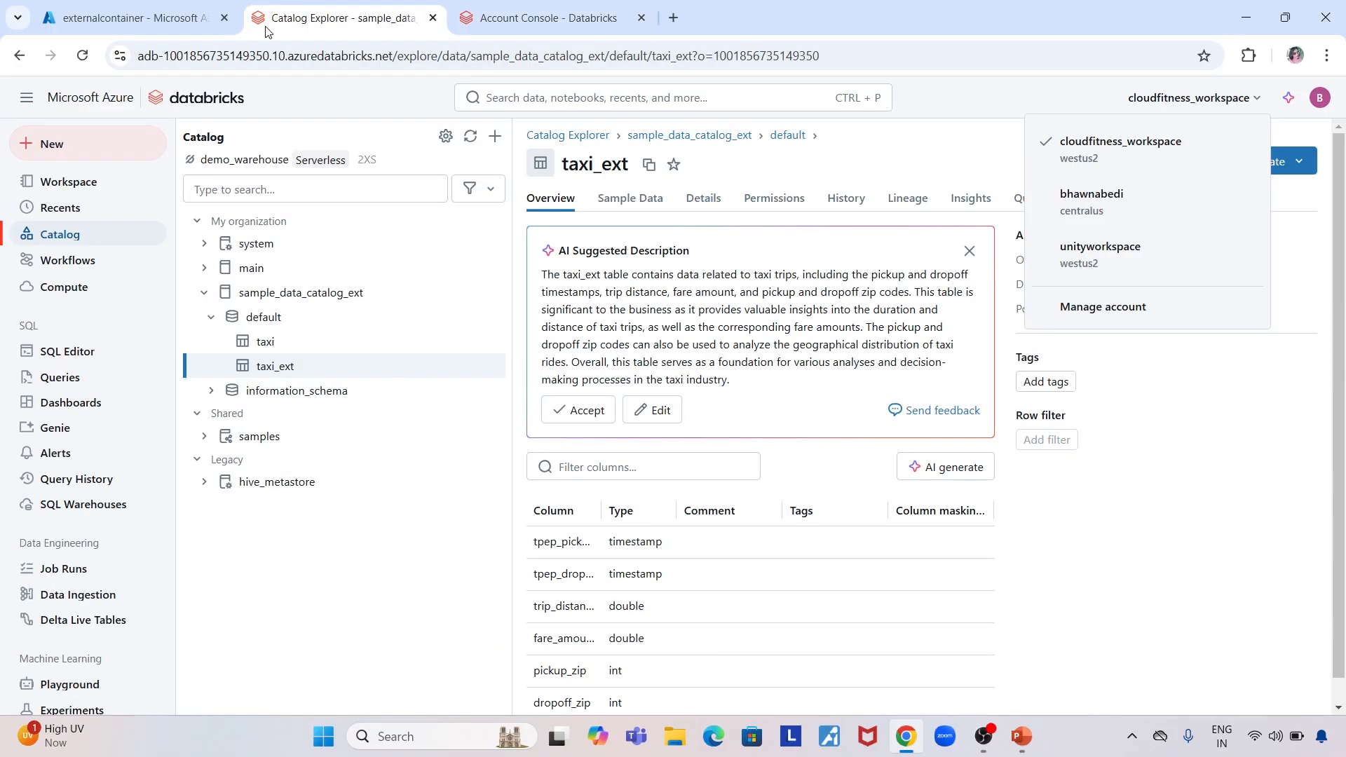
mouse_move(262, 41)
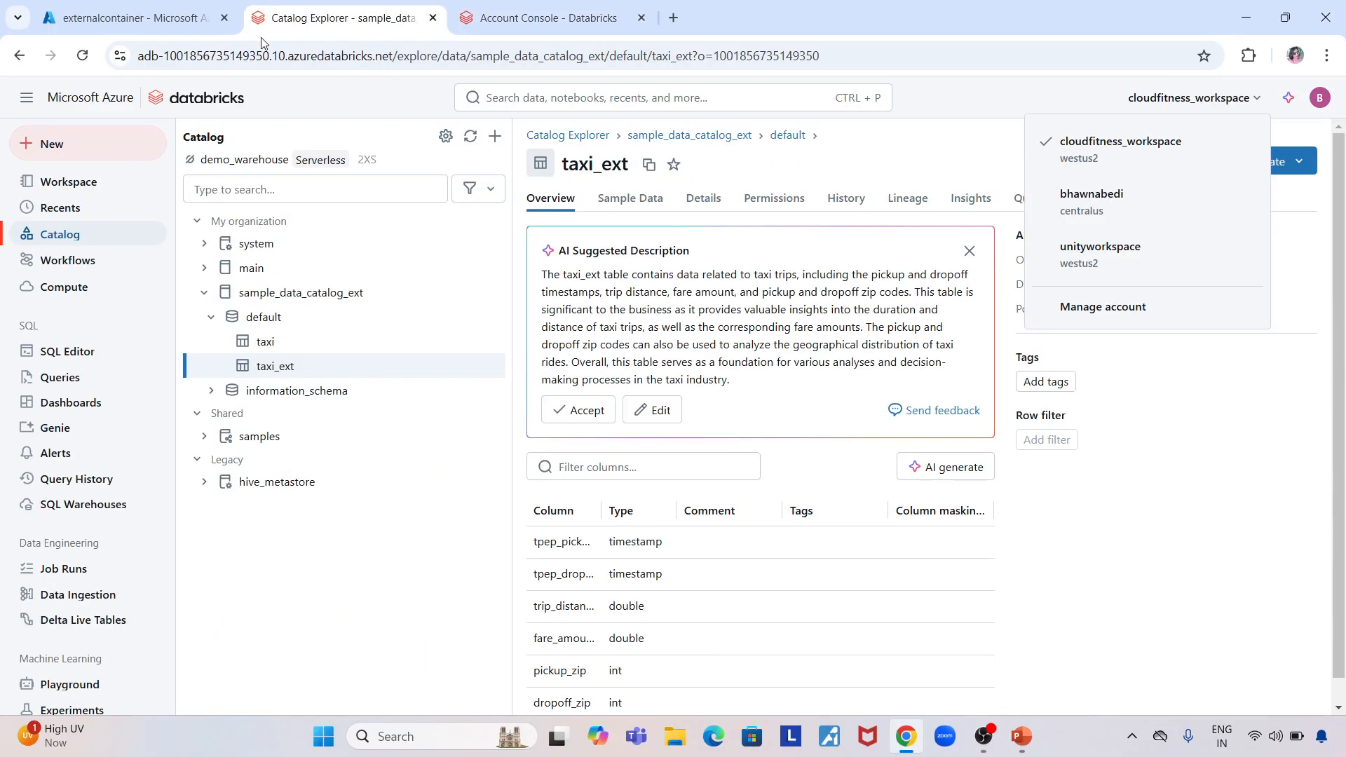
Step: Show taxi_ext's details, highlighting its EXTERNAL type and abfss storage location path
left_click(939, 134)
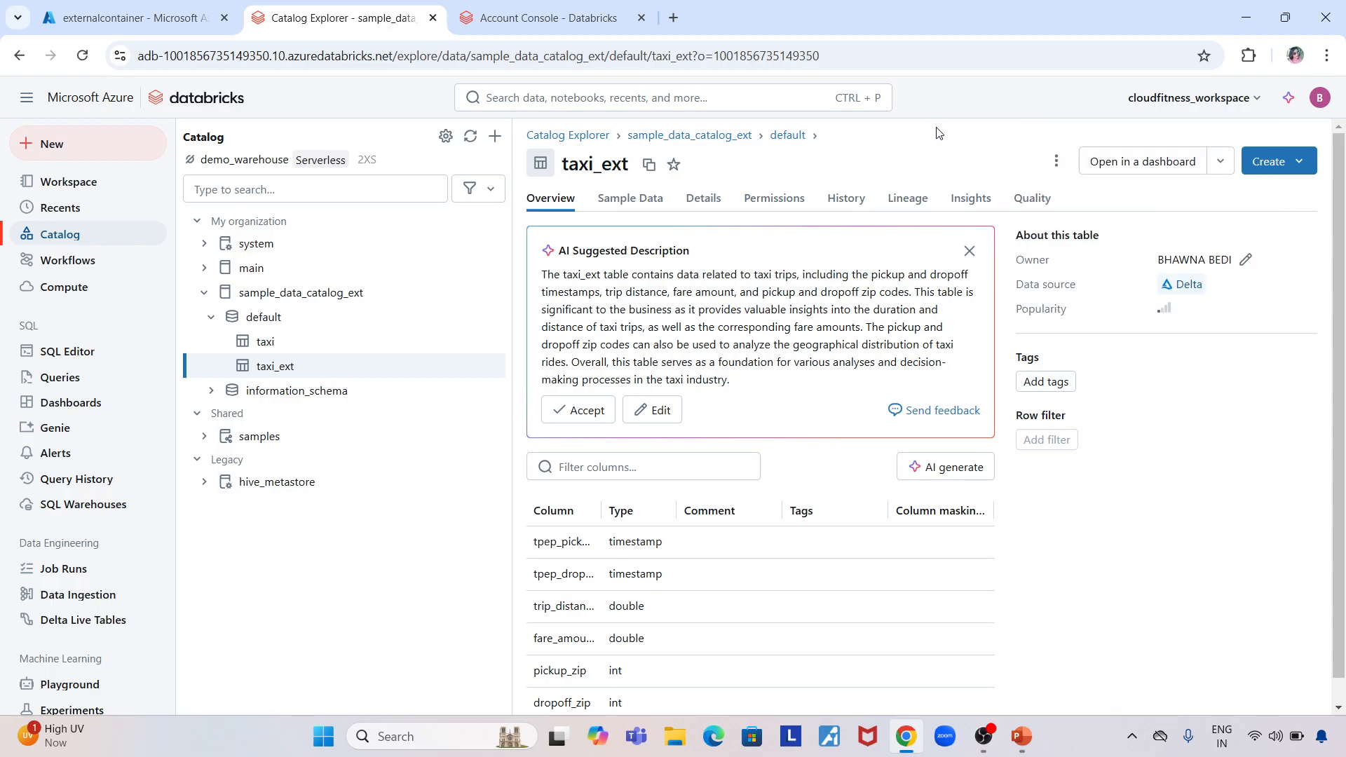
mouse_move(946, 130)
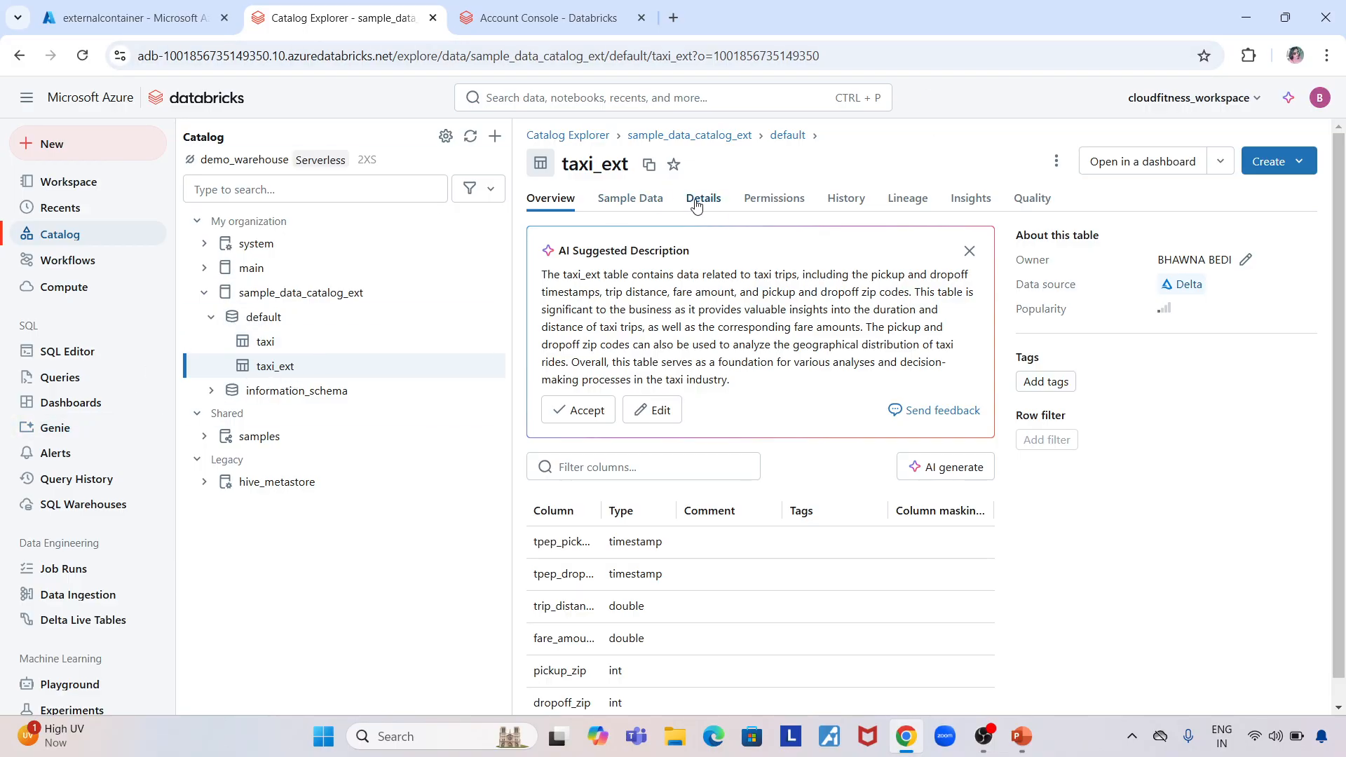
left_click(703, 197)
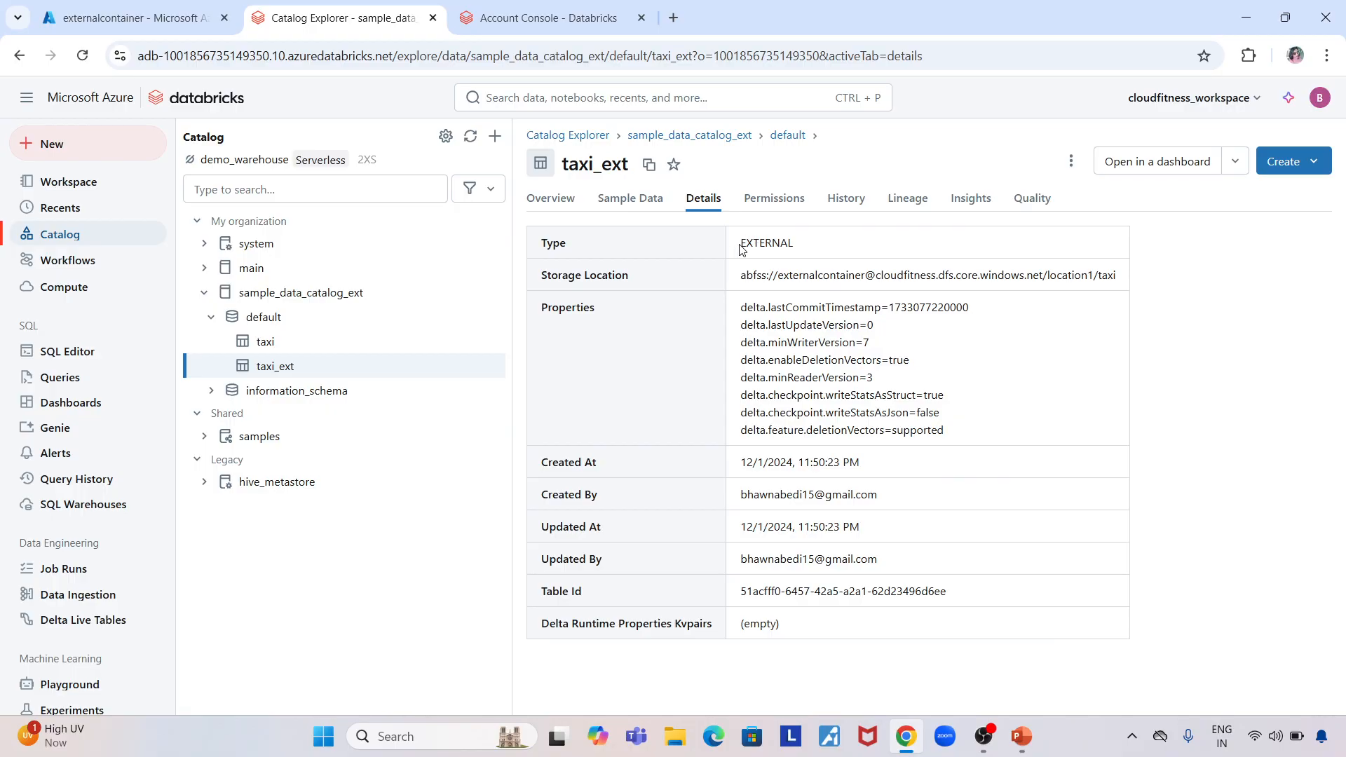
double_click(767, 243)
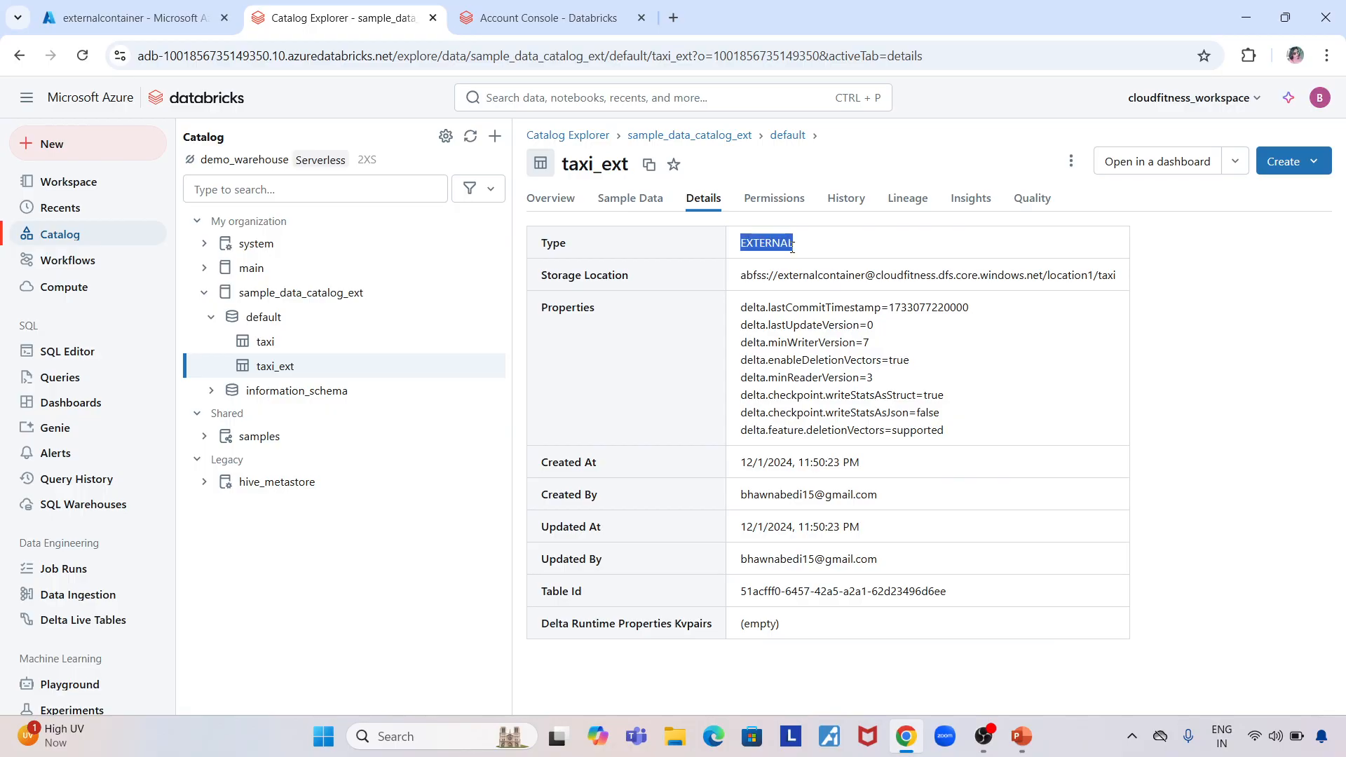
mouse_move(741, 285)
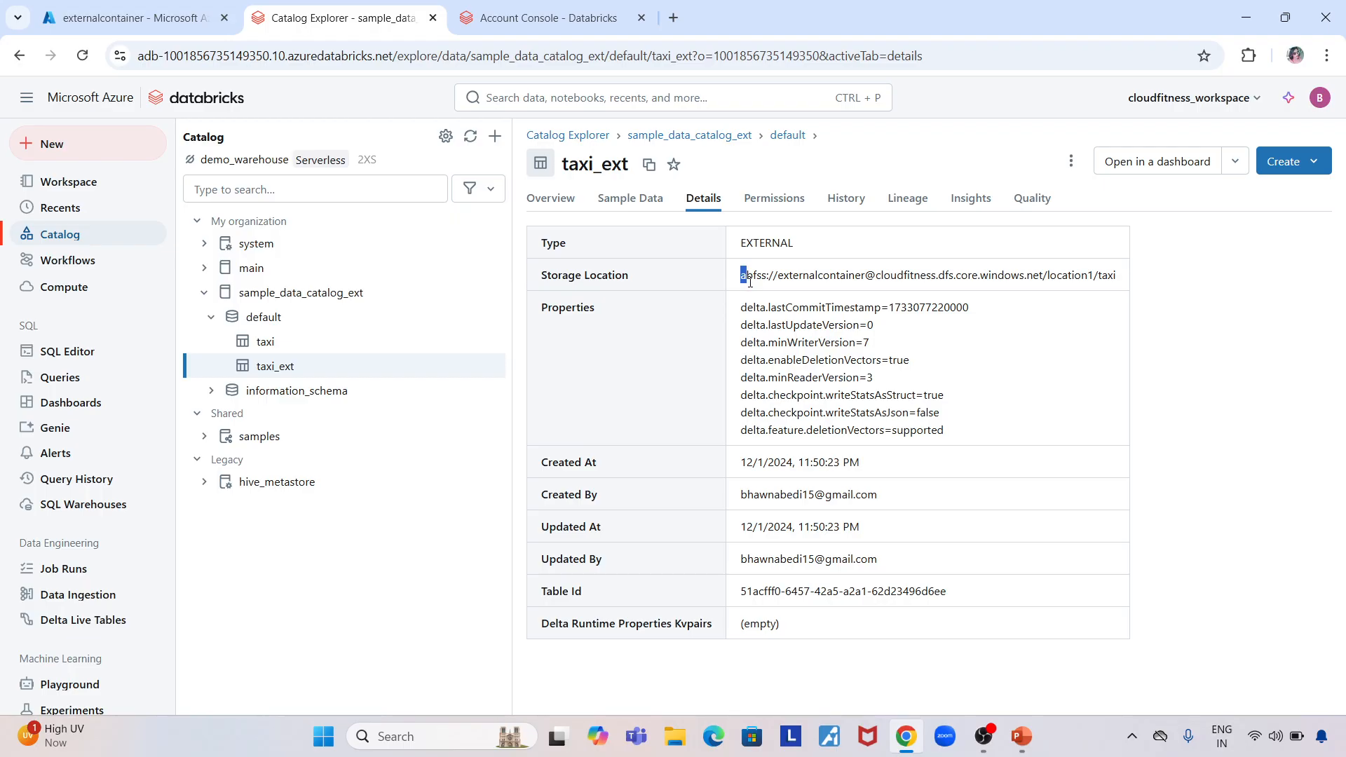
left_click_drag(743, 274, 850, 275)
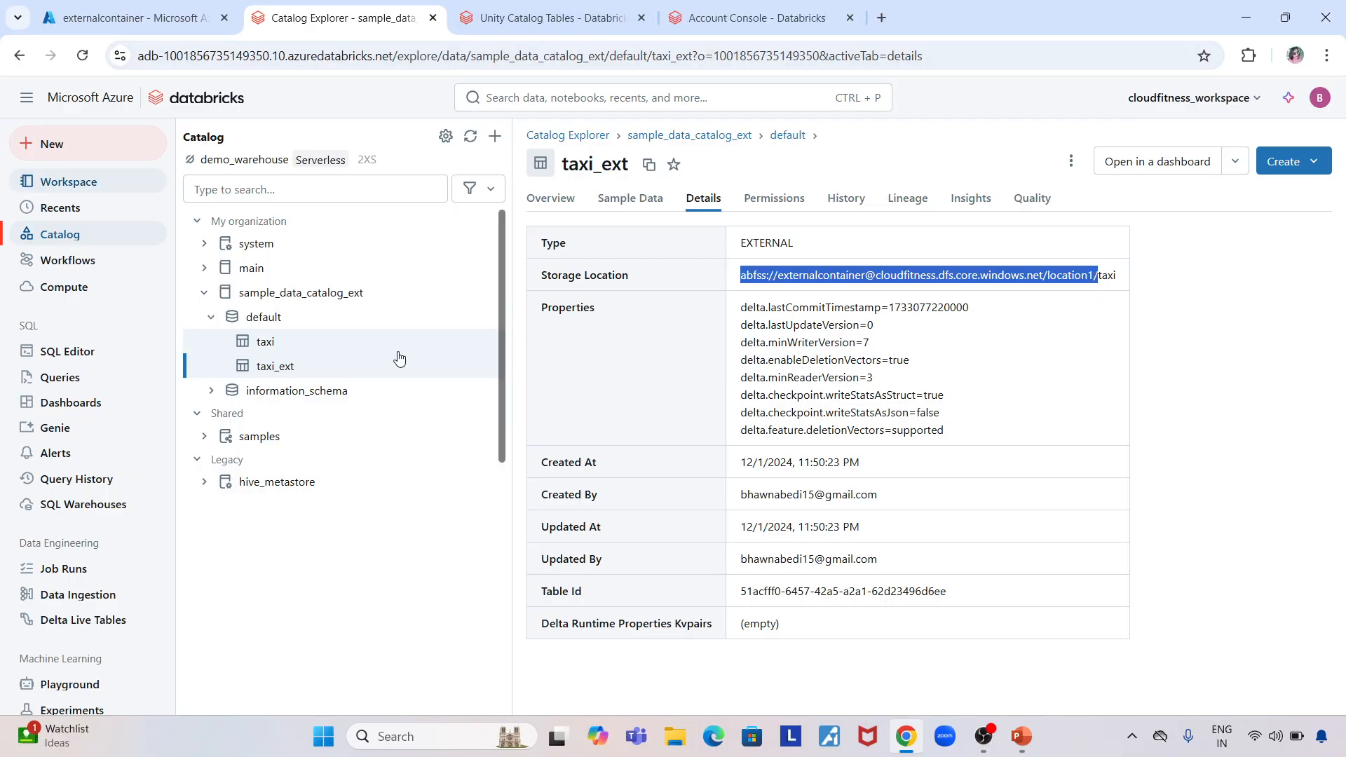
left_click(556, 17)
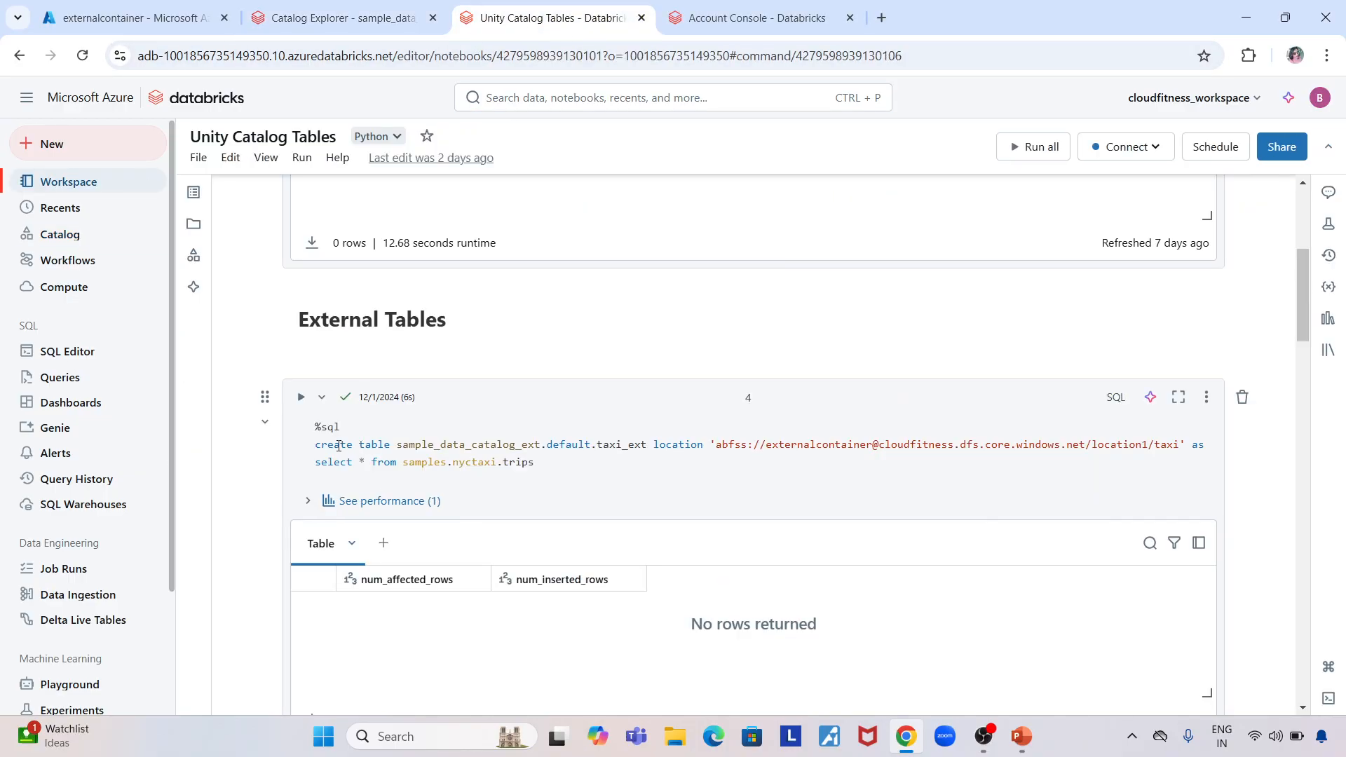
double_click(469, 445)
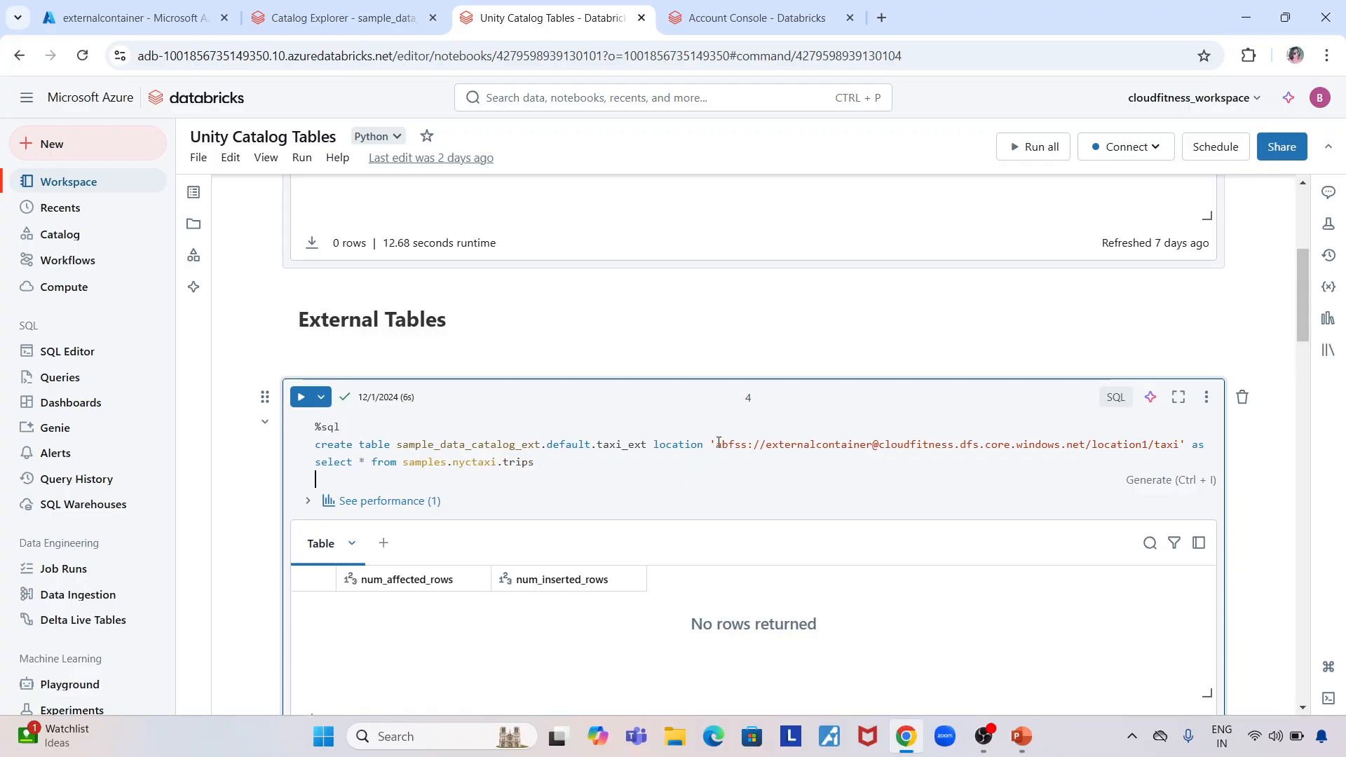
left_click_drag(715, 444, 1187, 444)
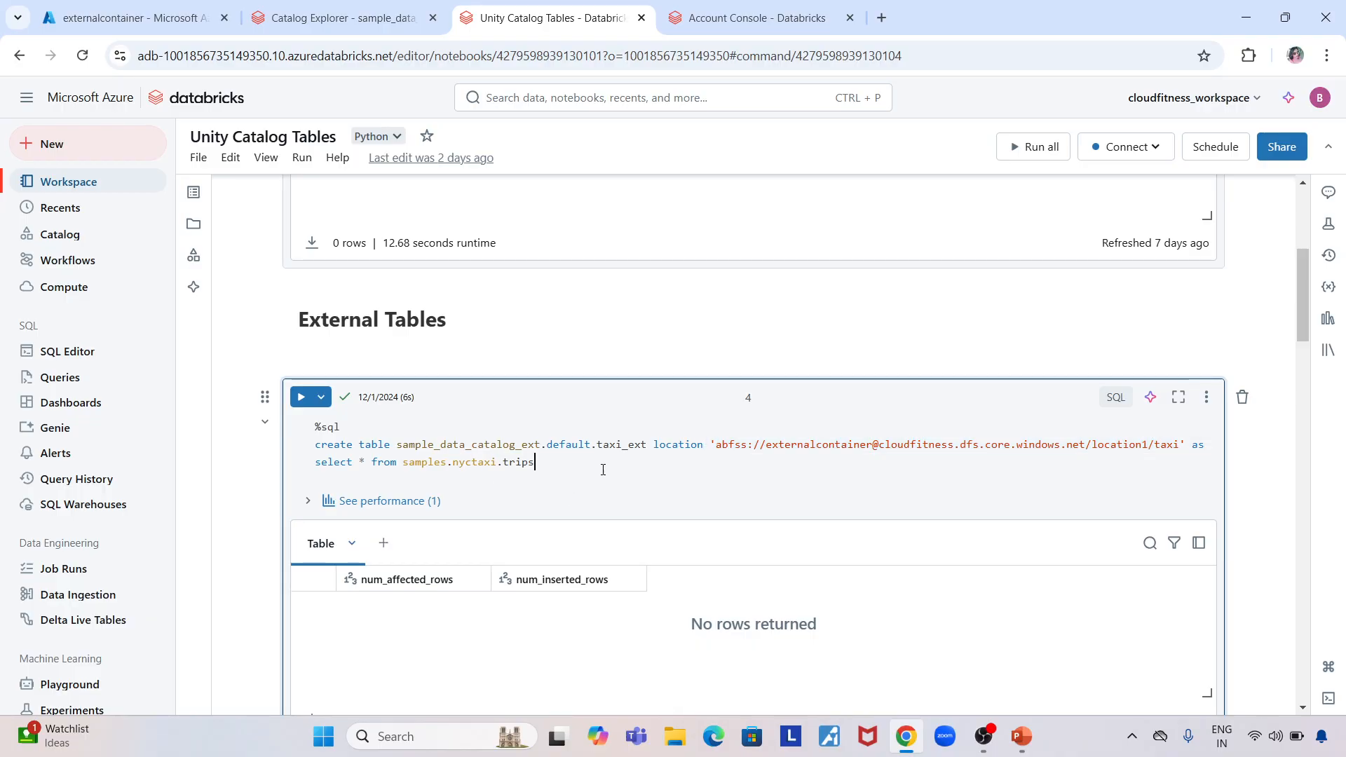
key("ctrl+a")
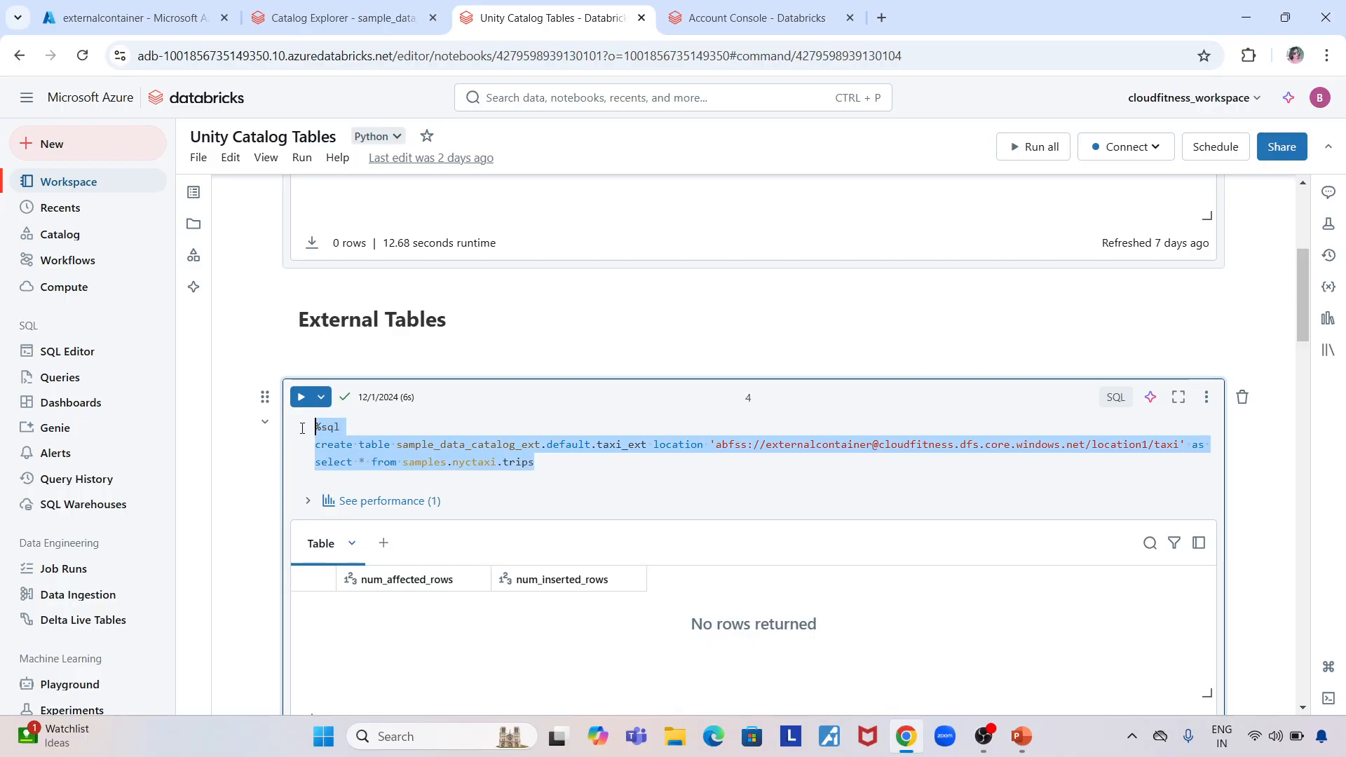
left_click(336, 19)
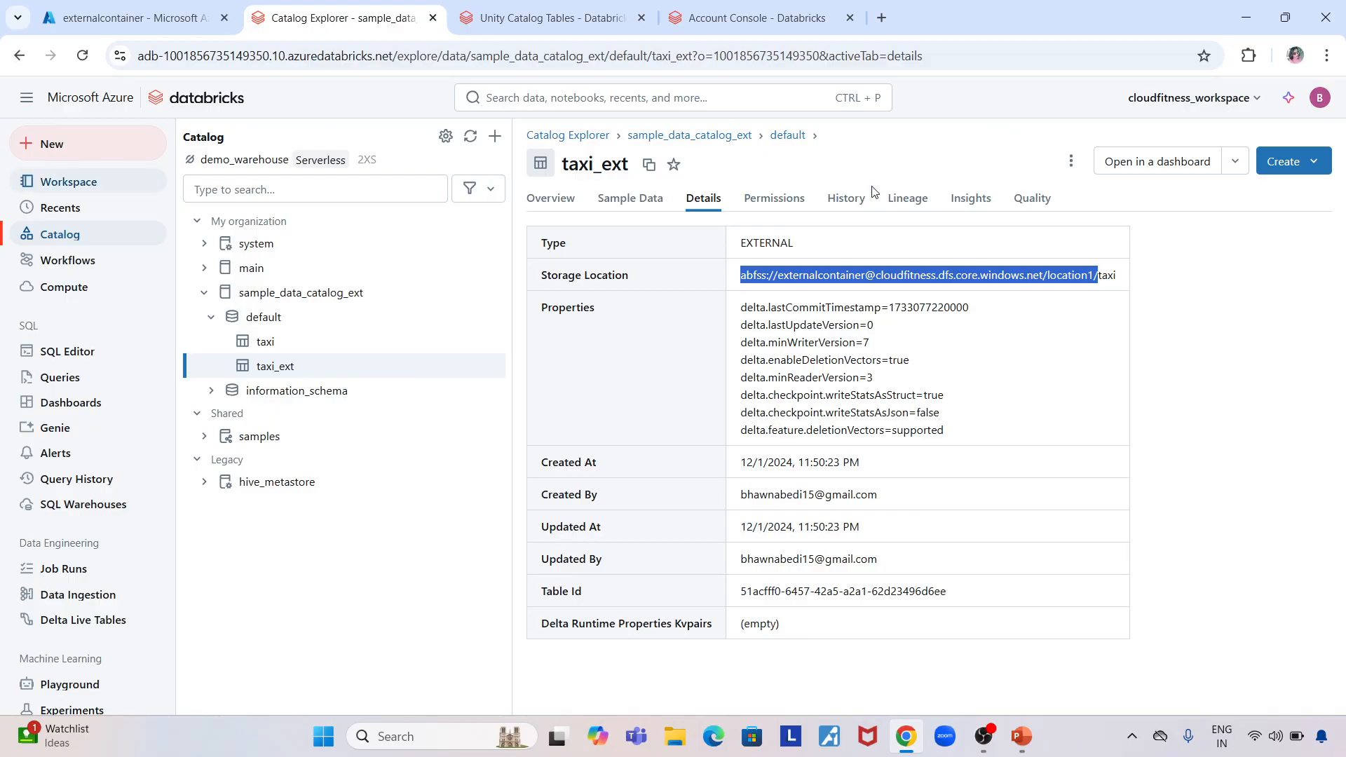
Step: Review location1/taxi's _delta_log and parquet file in Azure, then return to taxi_ext
left_click(126, 19)
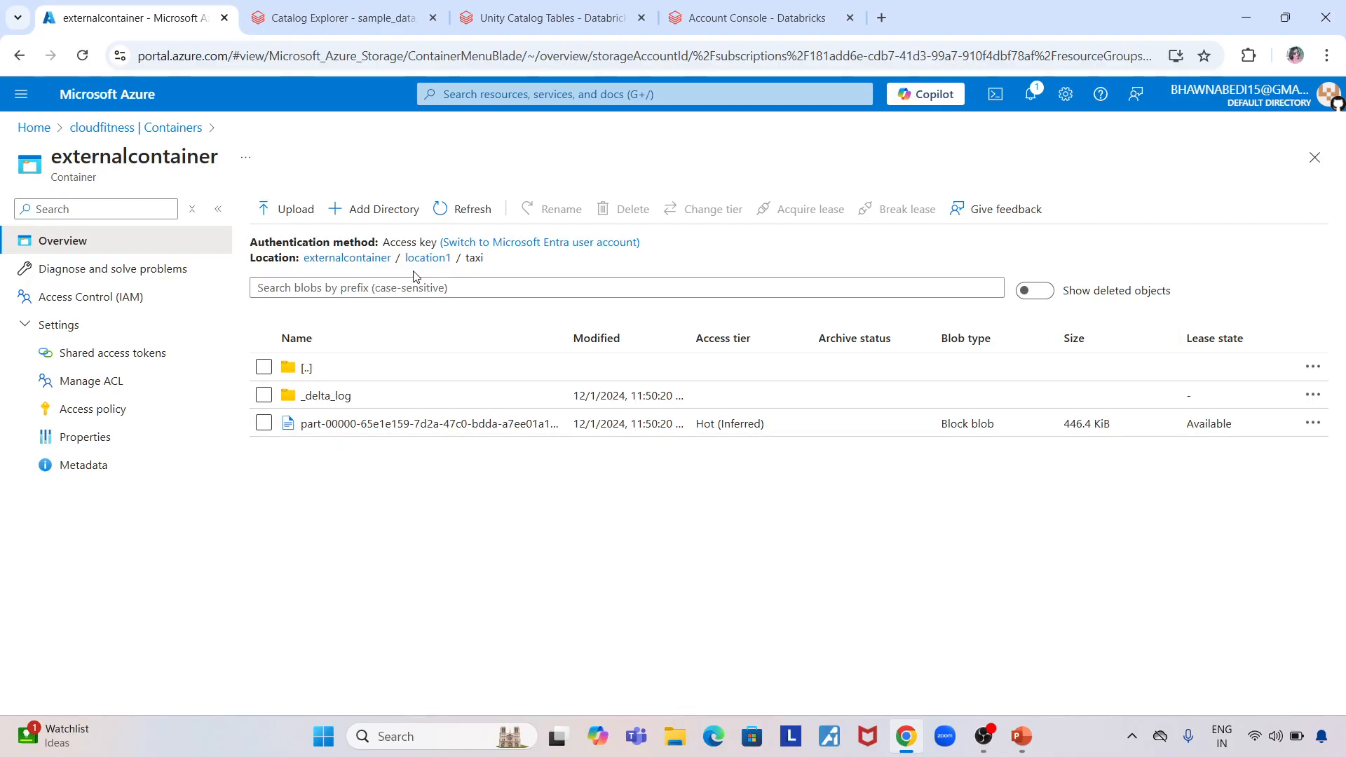
mouse_move(349, 278)
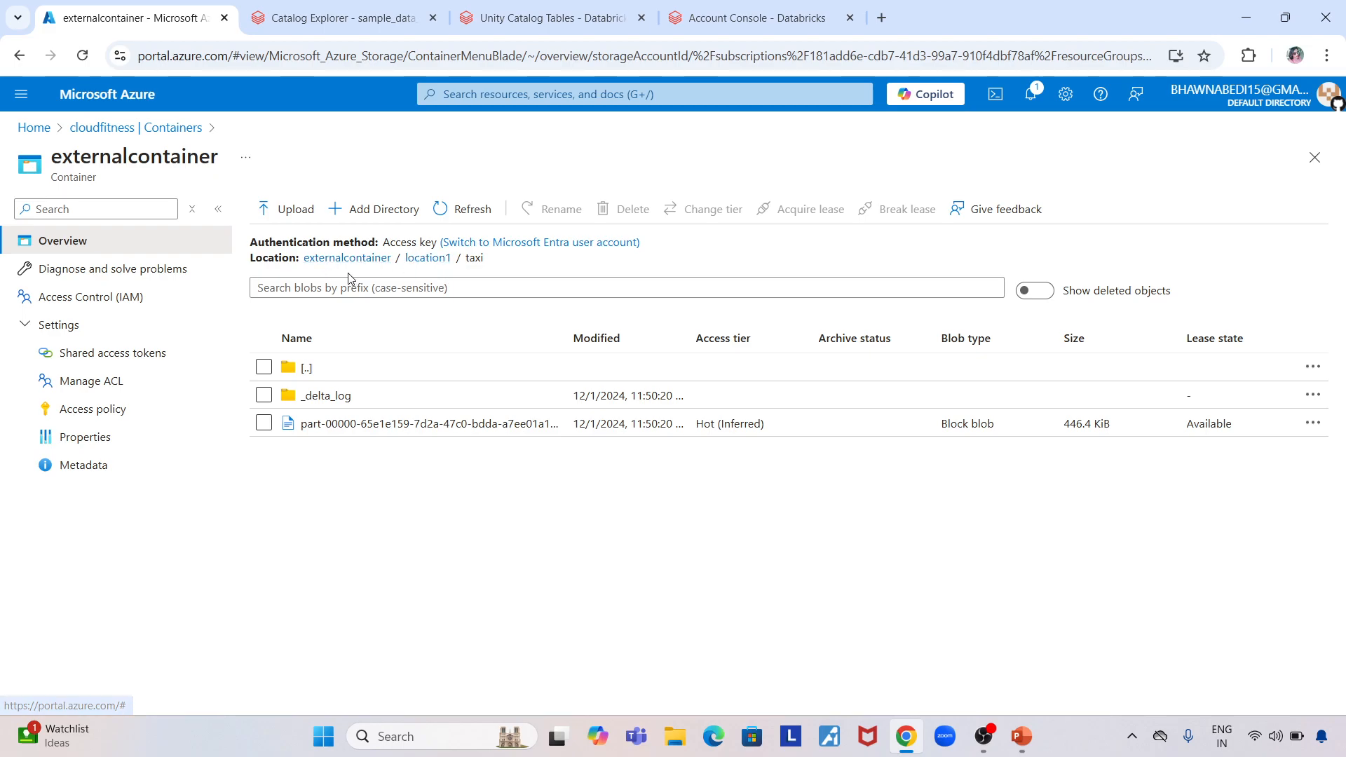
left_click(339, 18)
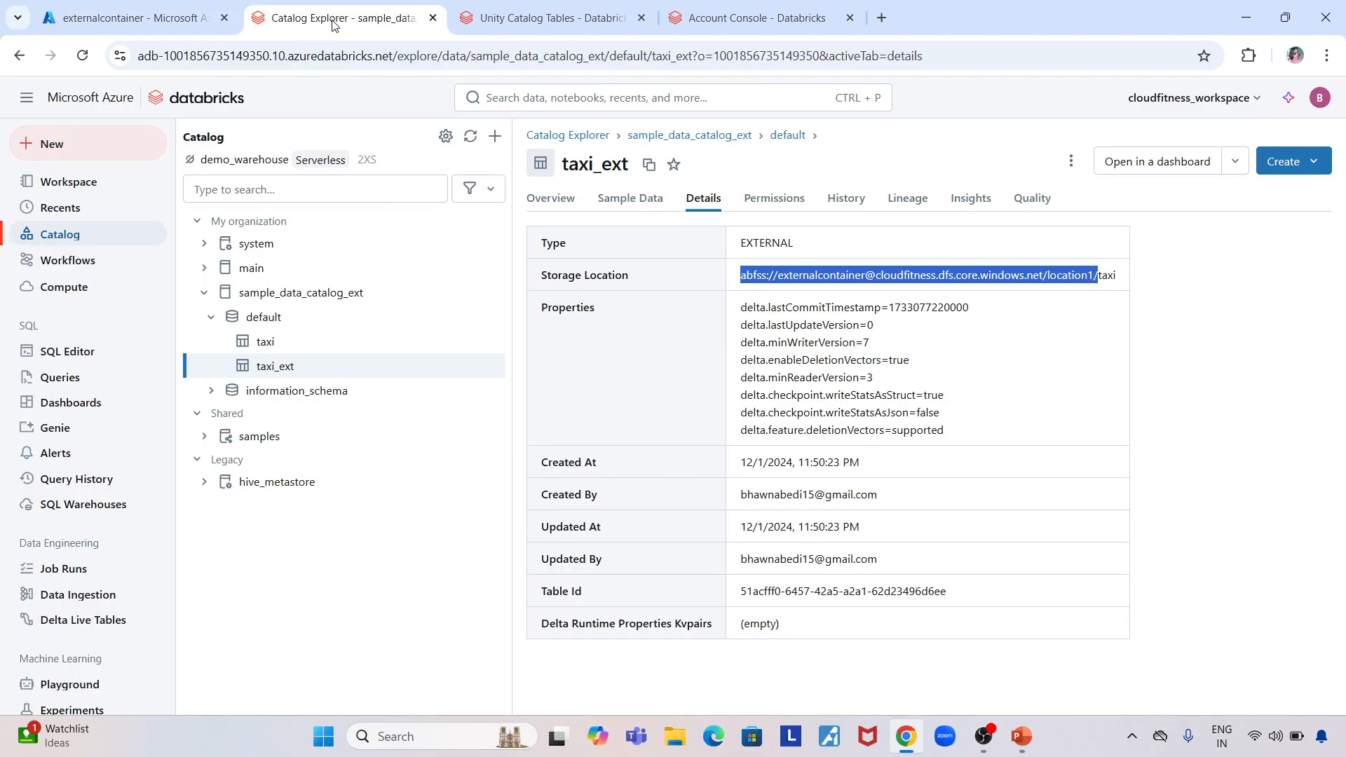
mouse_move(358, 110)
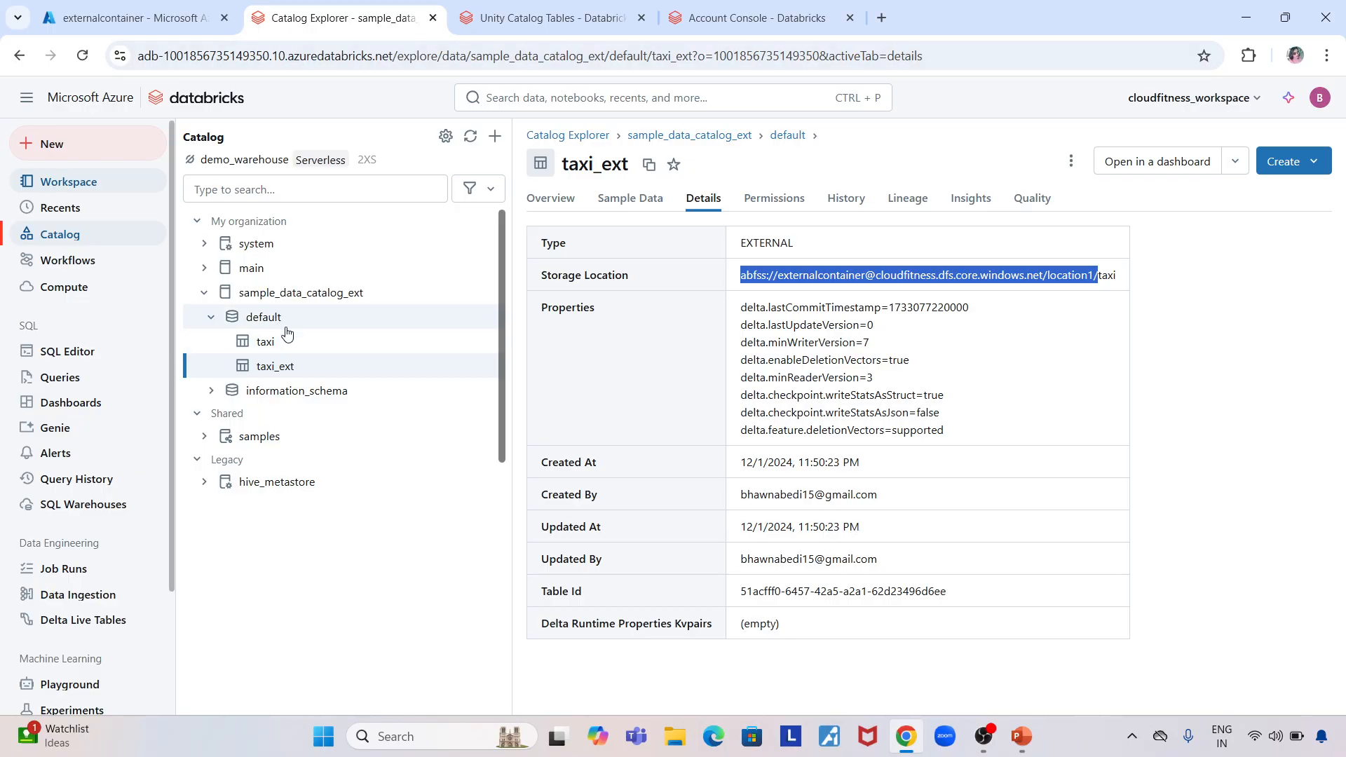
Step: Inspect the managed taxi table's __unitystorage location, then open sample_data_catalog_ext
left_click(265, 342)
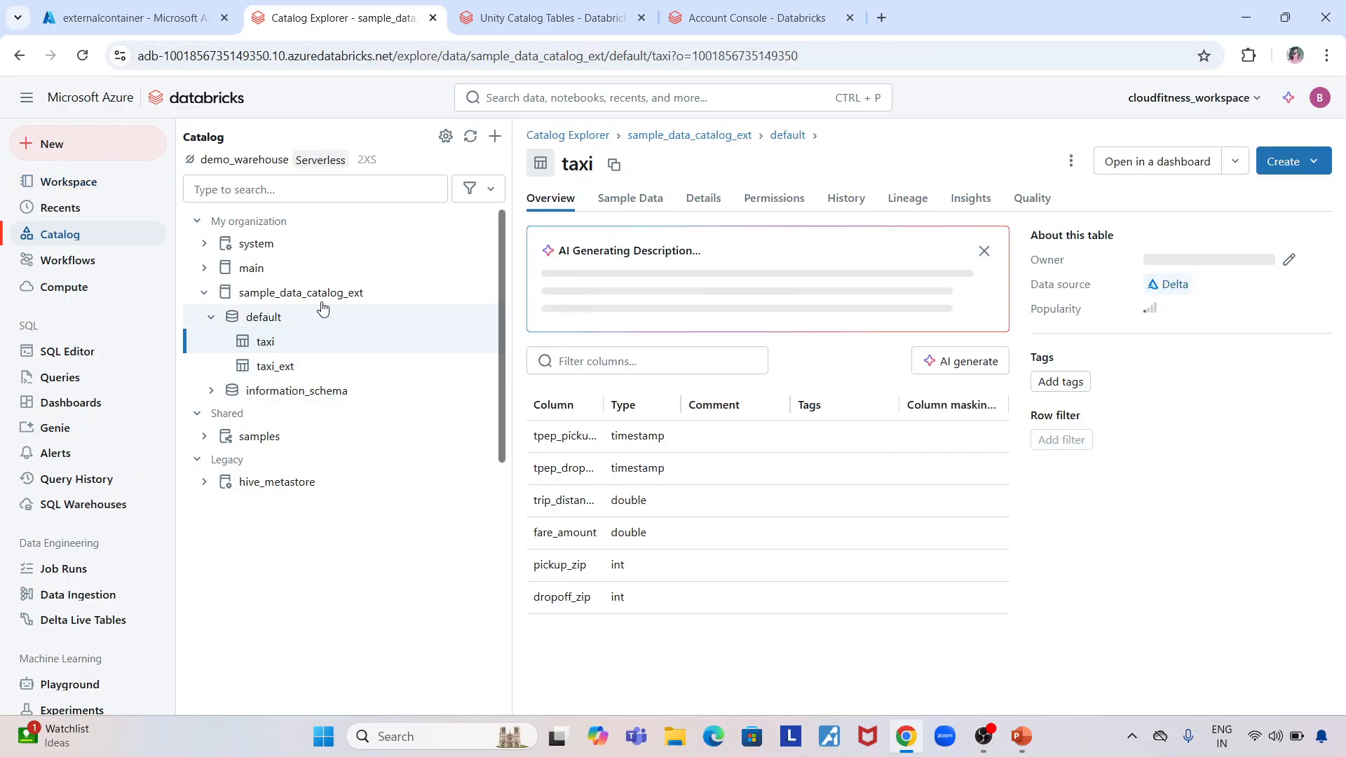
left_click(703, 197)
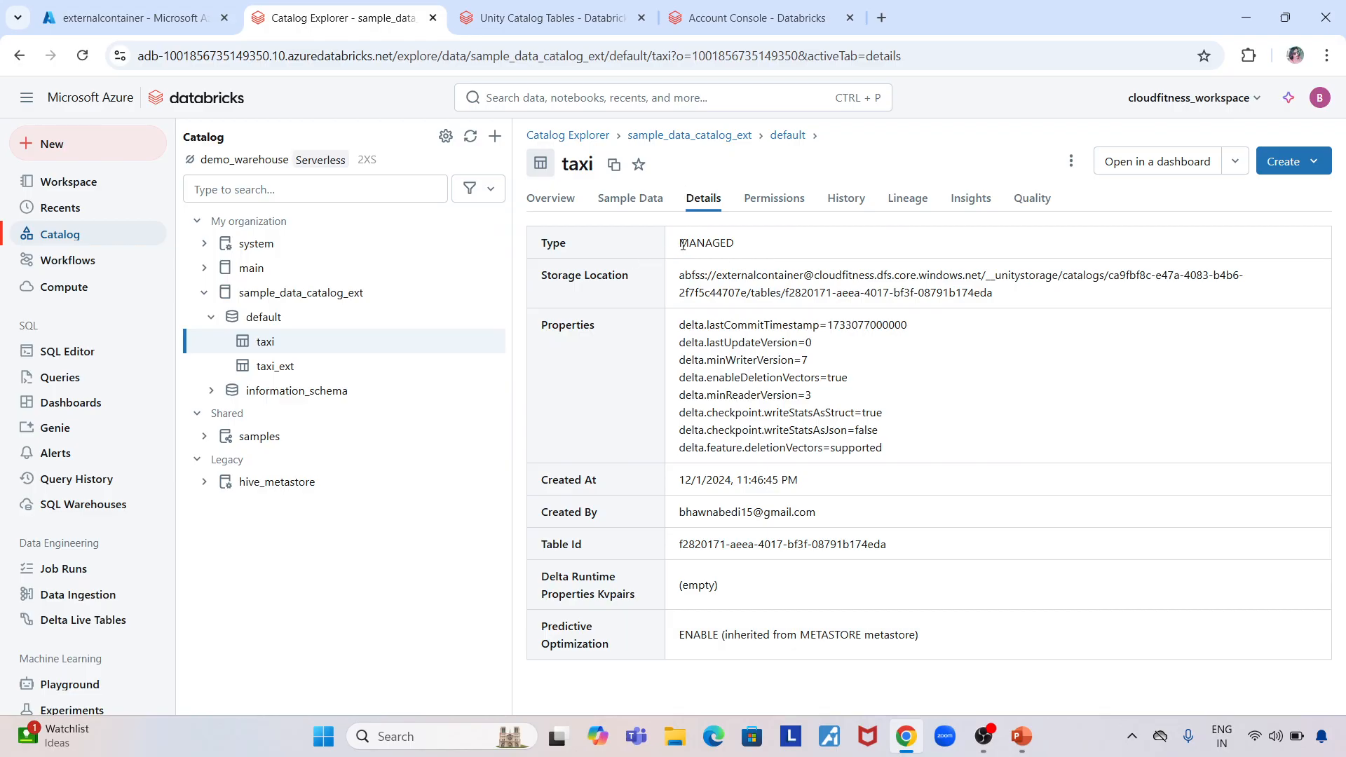
double_click(706, 243)
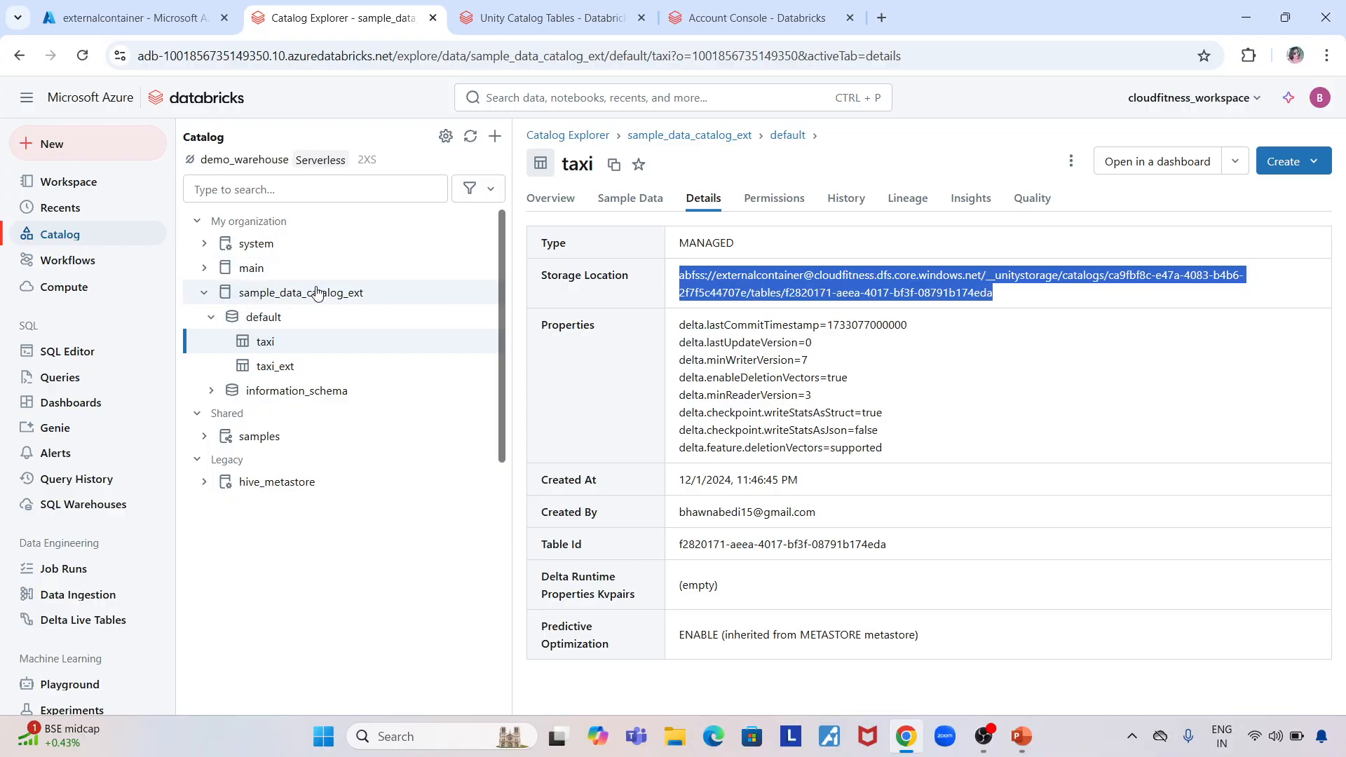
left_click(300, 292)
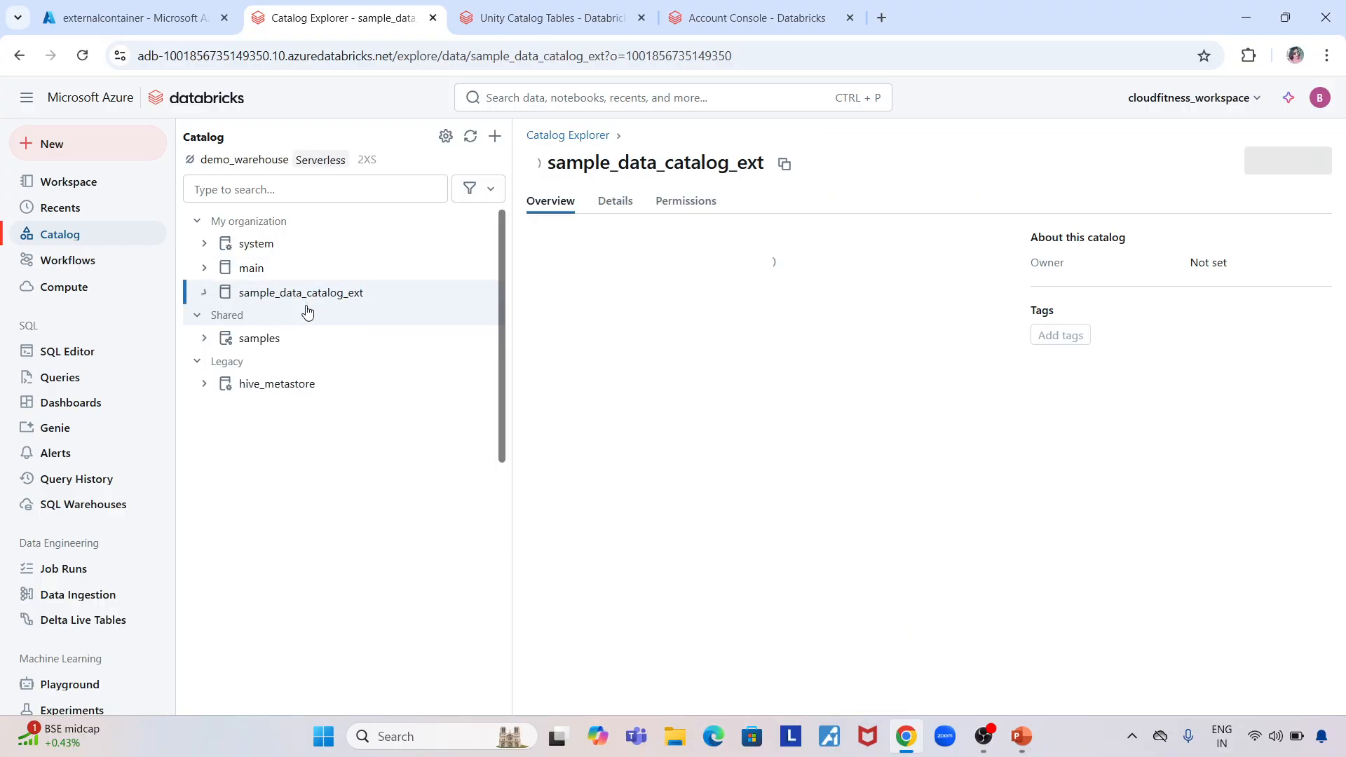
Step: Show the catalog's externalcontainer storage root and __unitystorage storage location
left_click(615, 200)
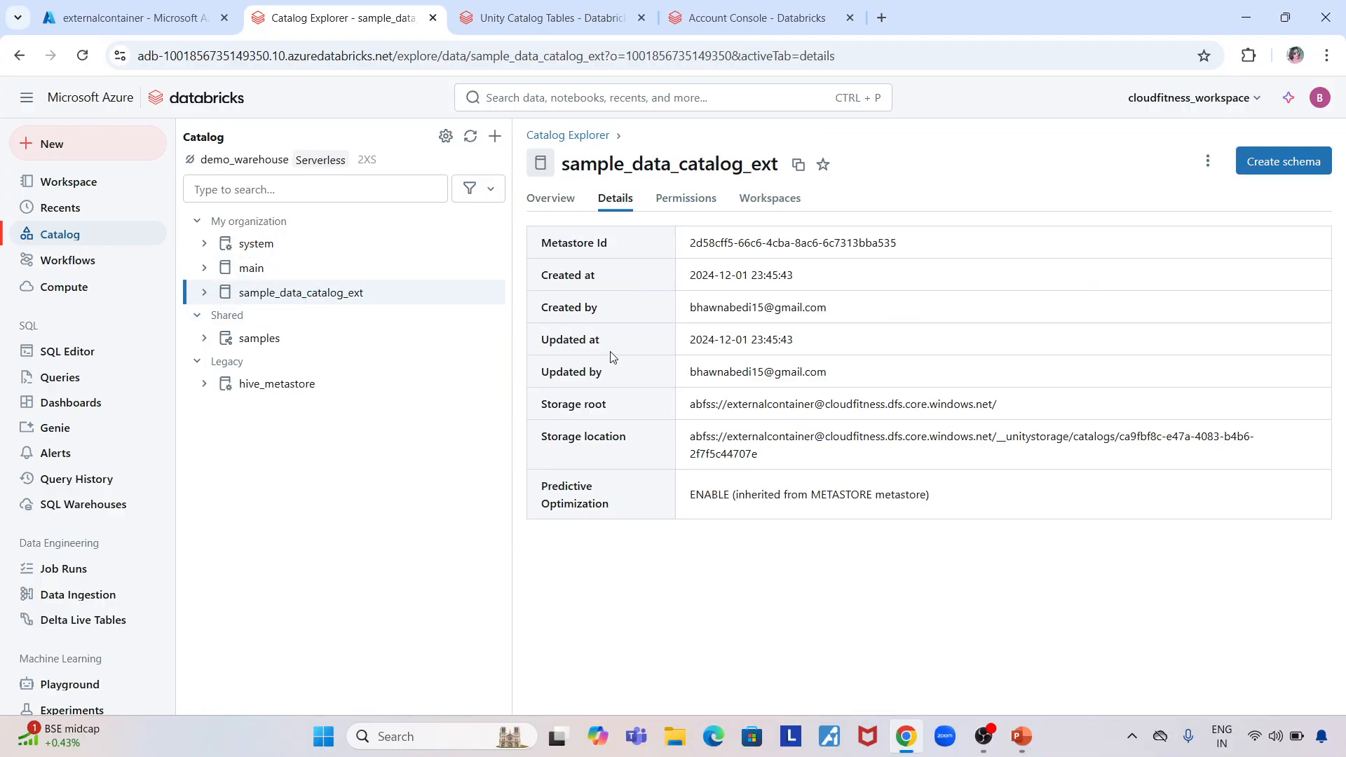
mouse_move(602, 487)
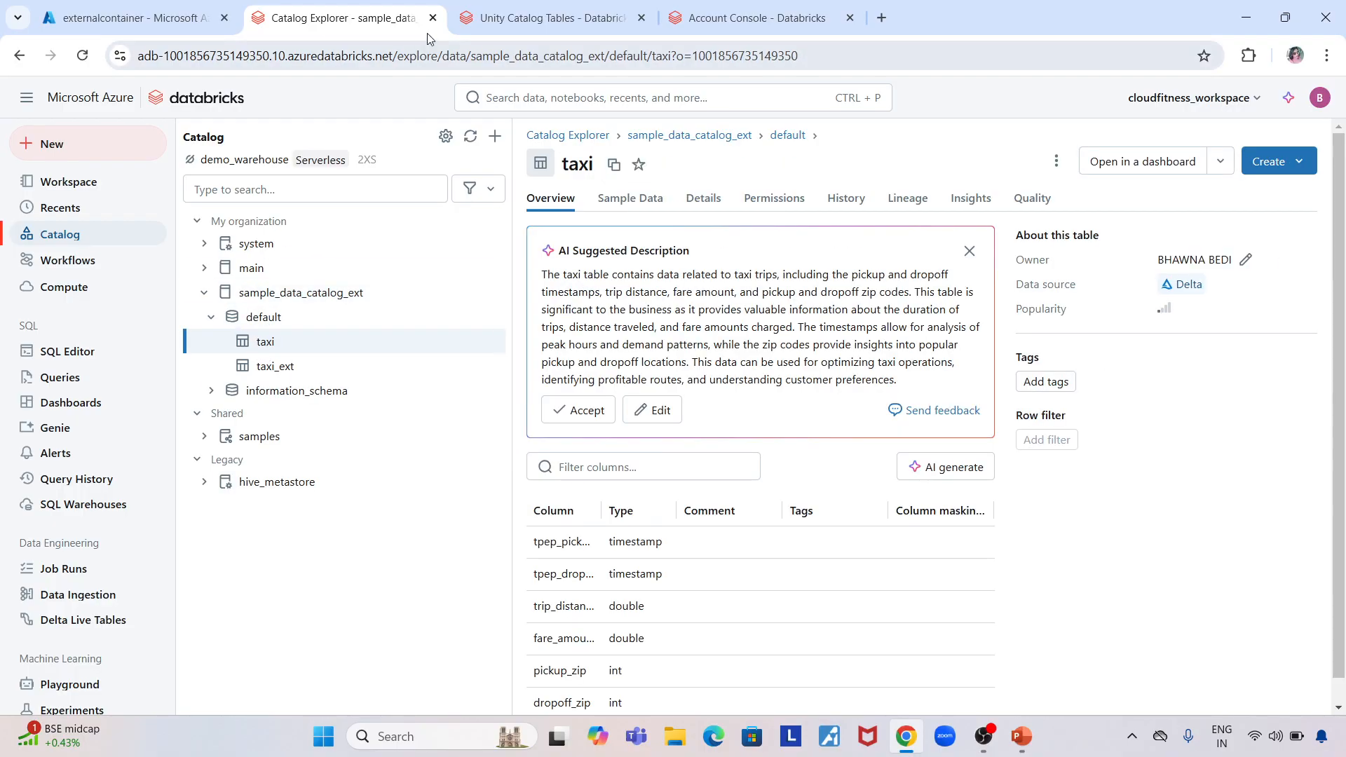
left_click(554, 17)
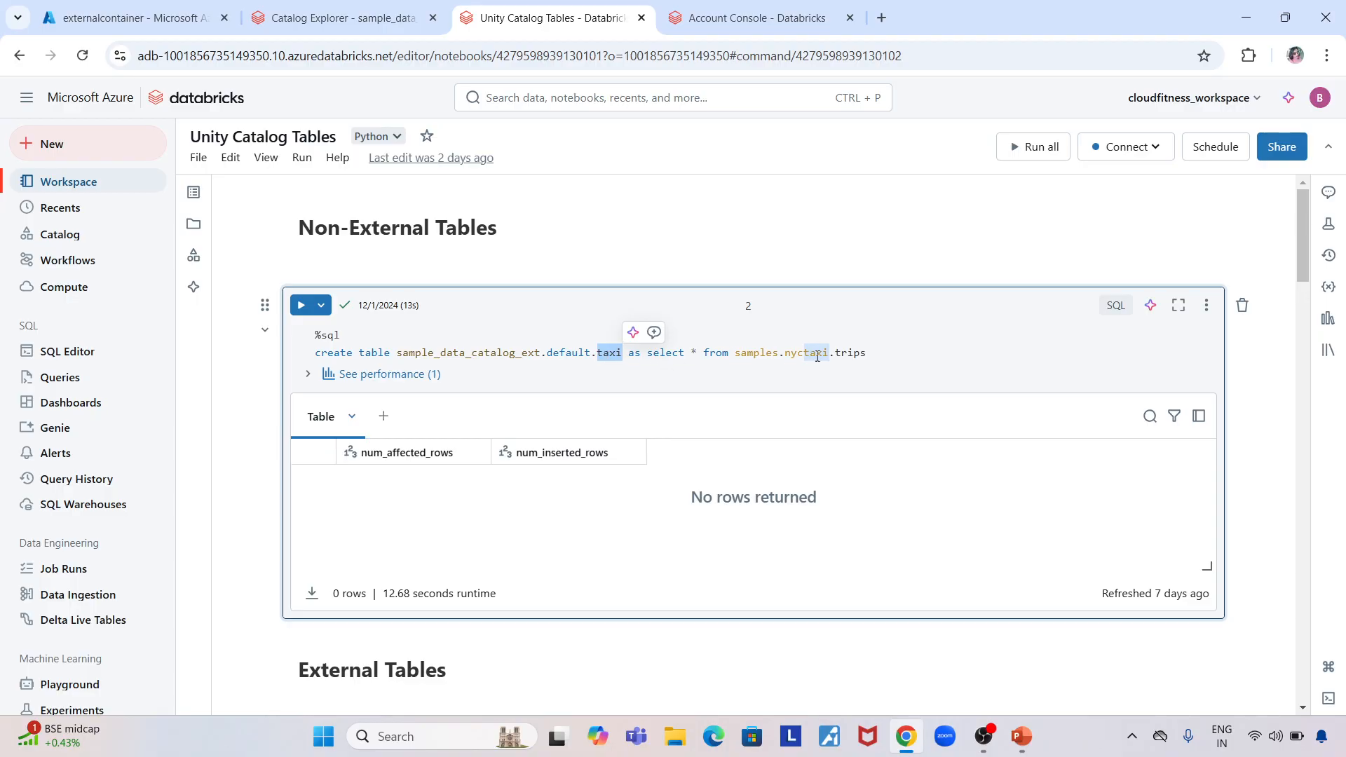
left_click(611, 369)
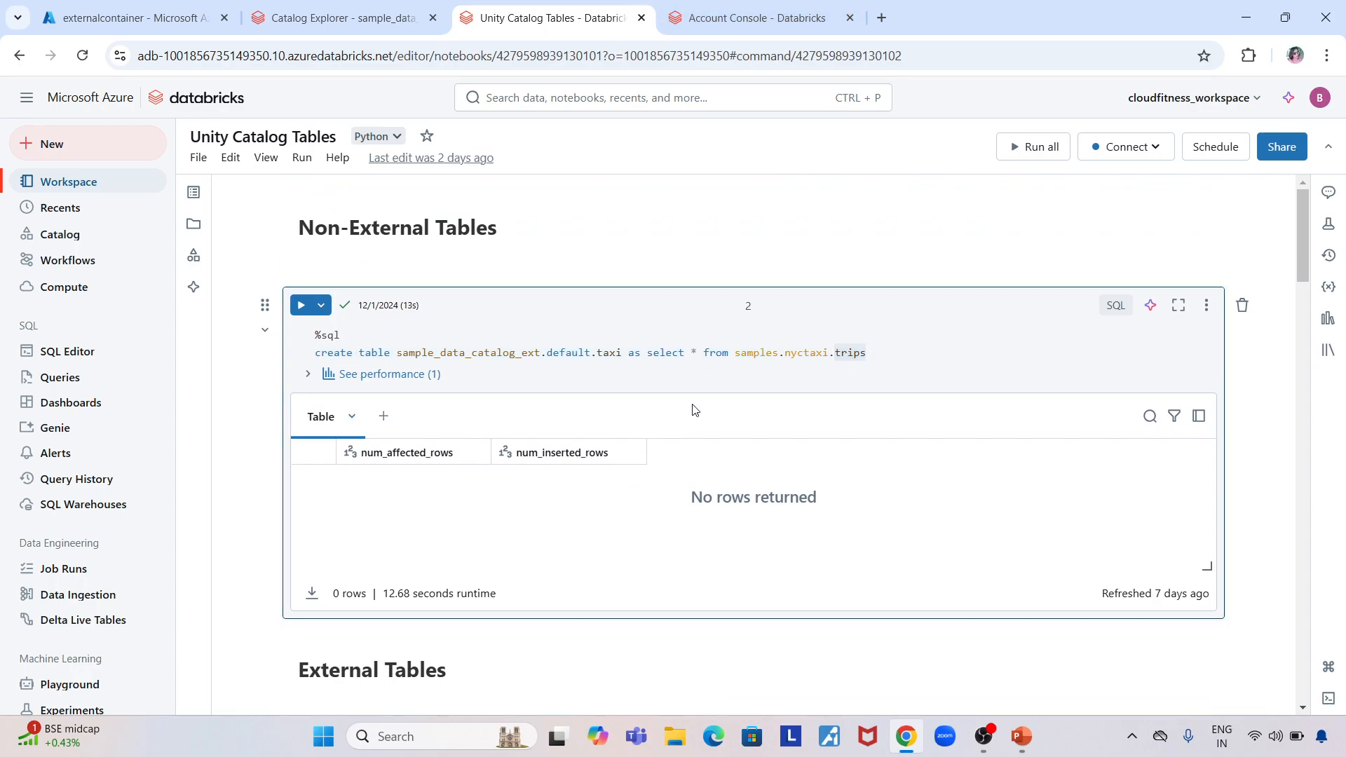
mouse_move(680, 387)
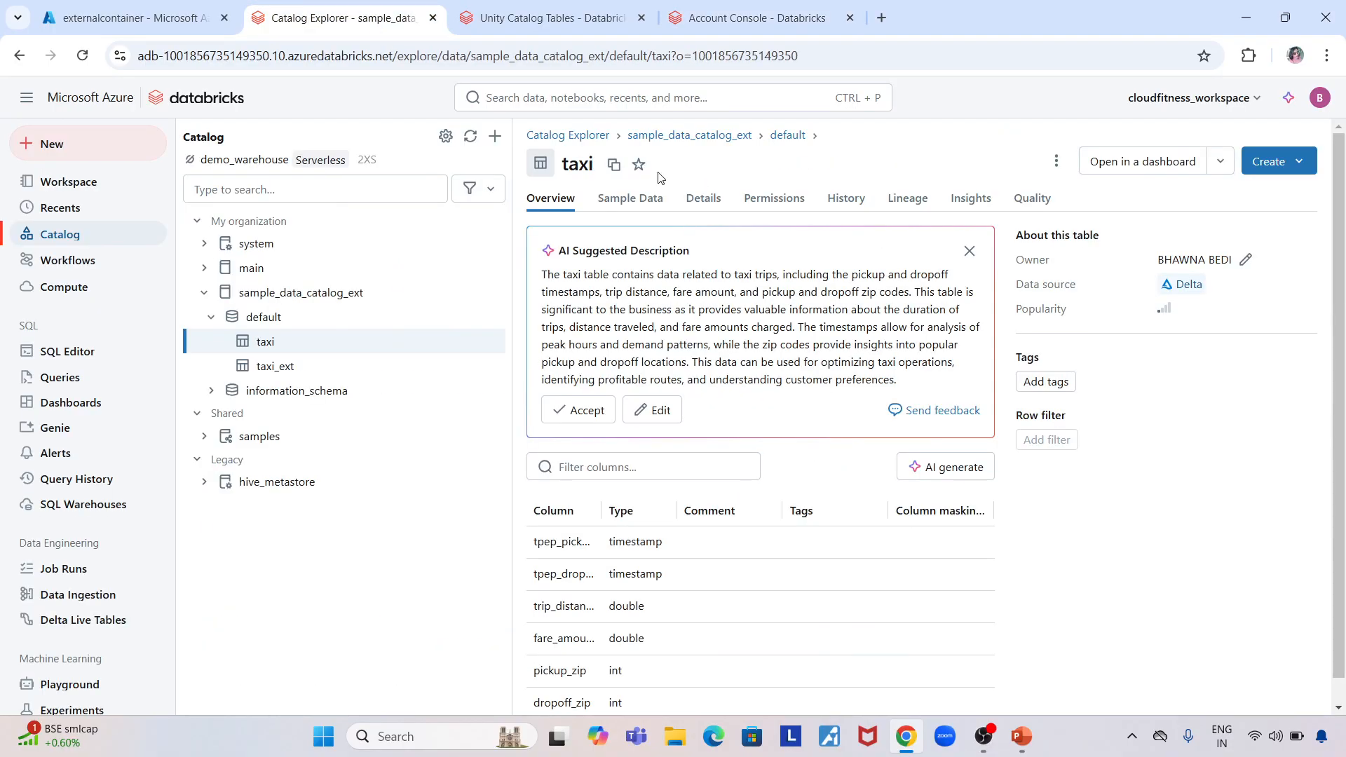
Step: Select the __unitystorage part of taxi's storage path, then switch to the Azure portal
left_click(703, 198)
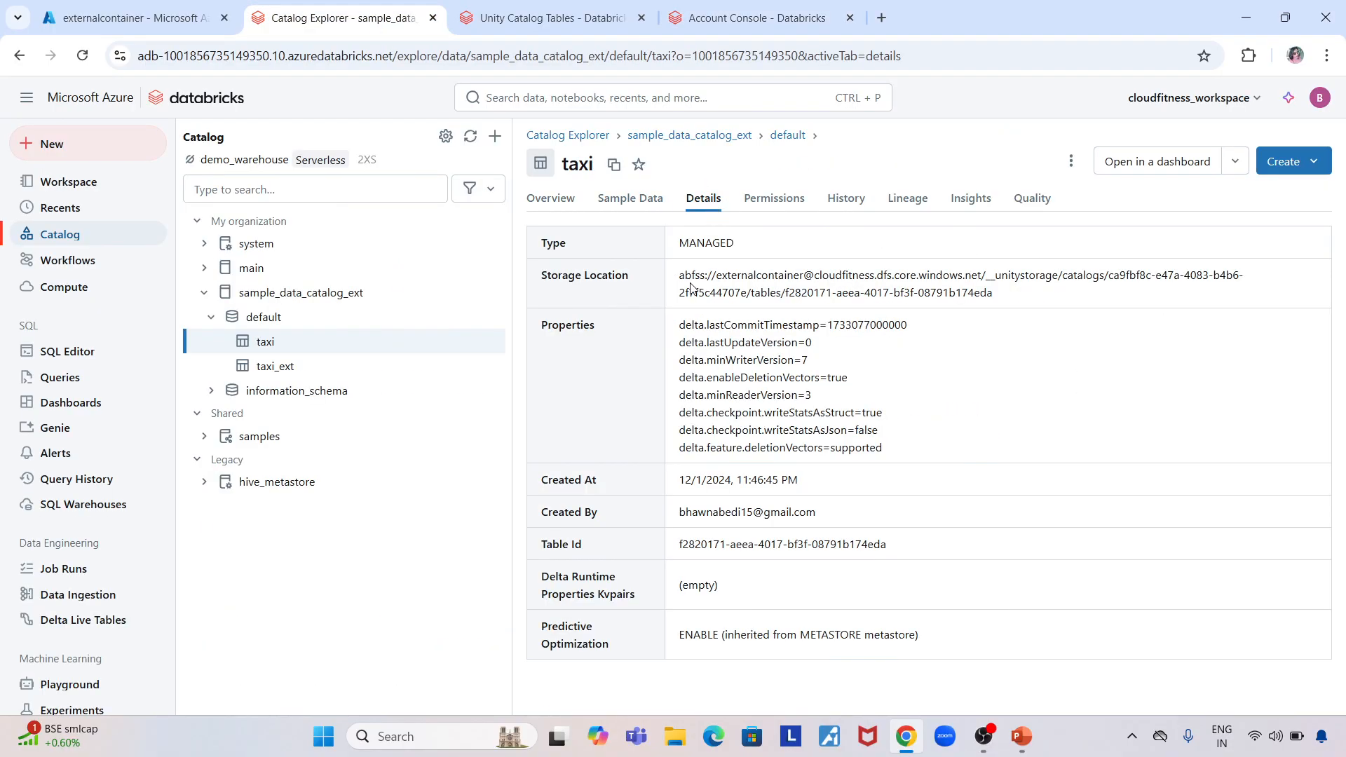
left_click_drag(678, 275, 981, 275)
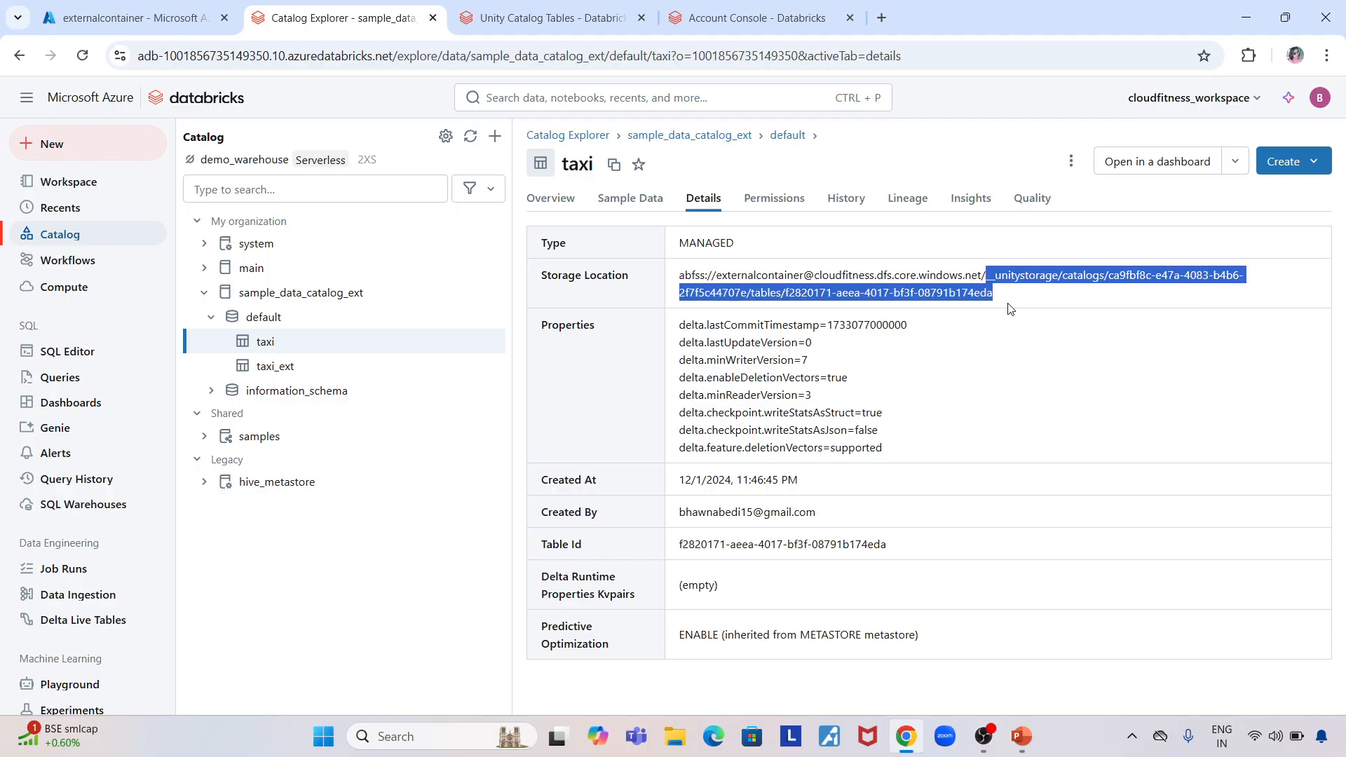
mouse_move(1013, 303)
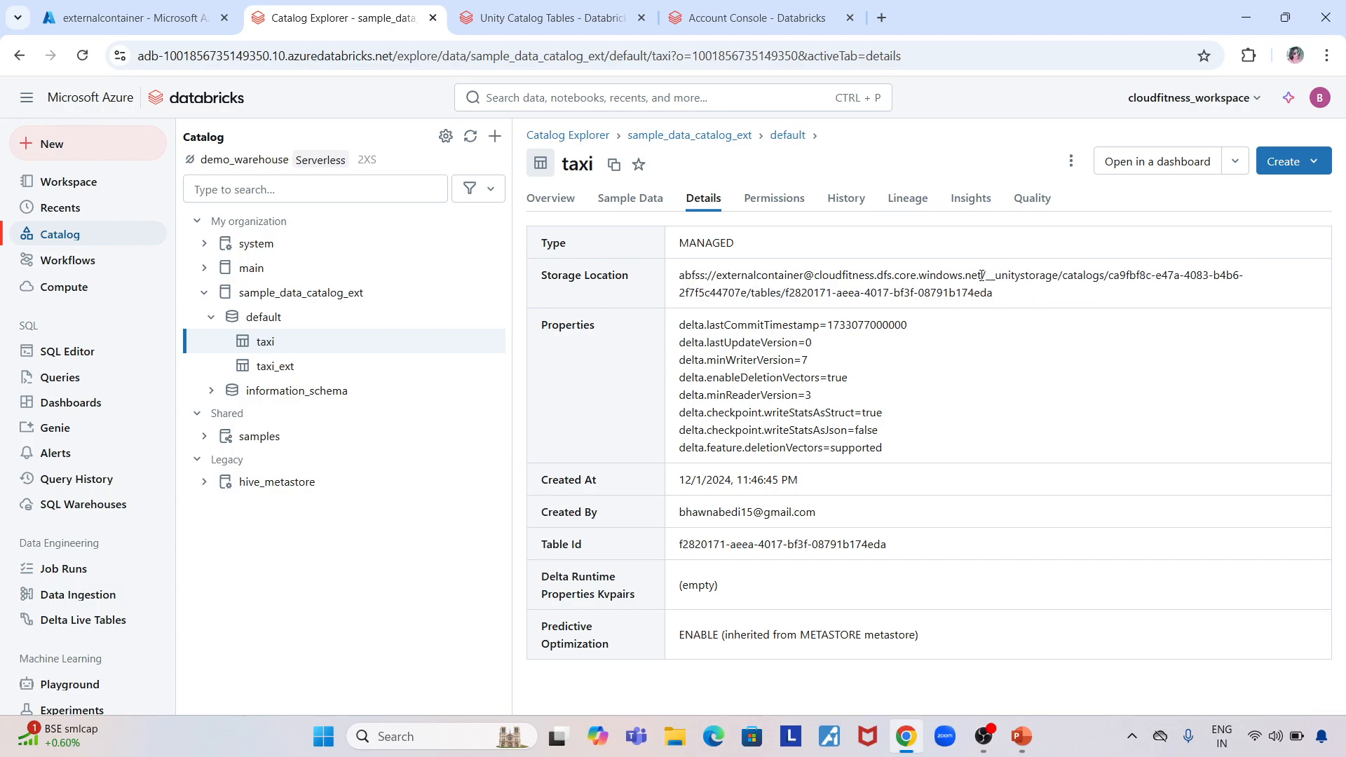
double_click(1019, 275)
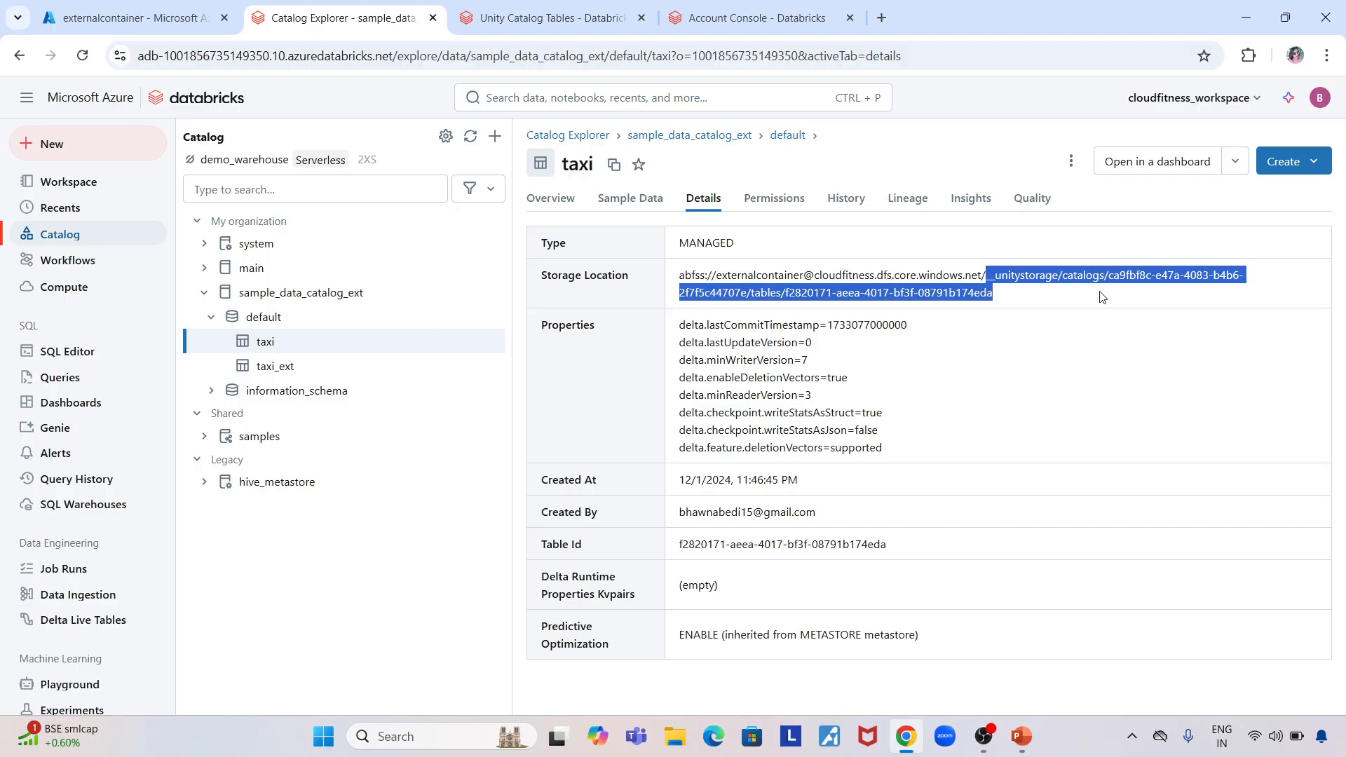
left_click(126, 19)
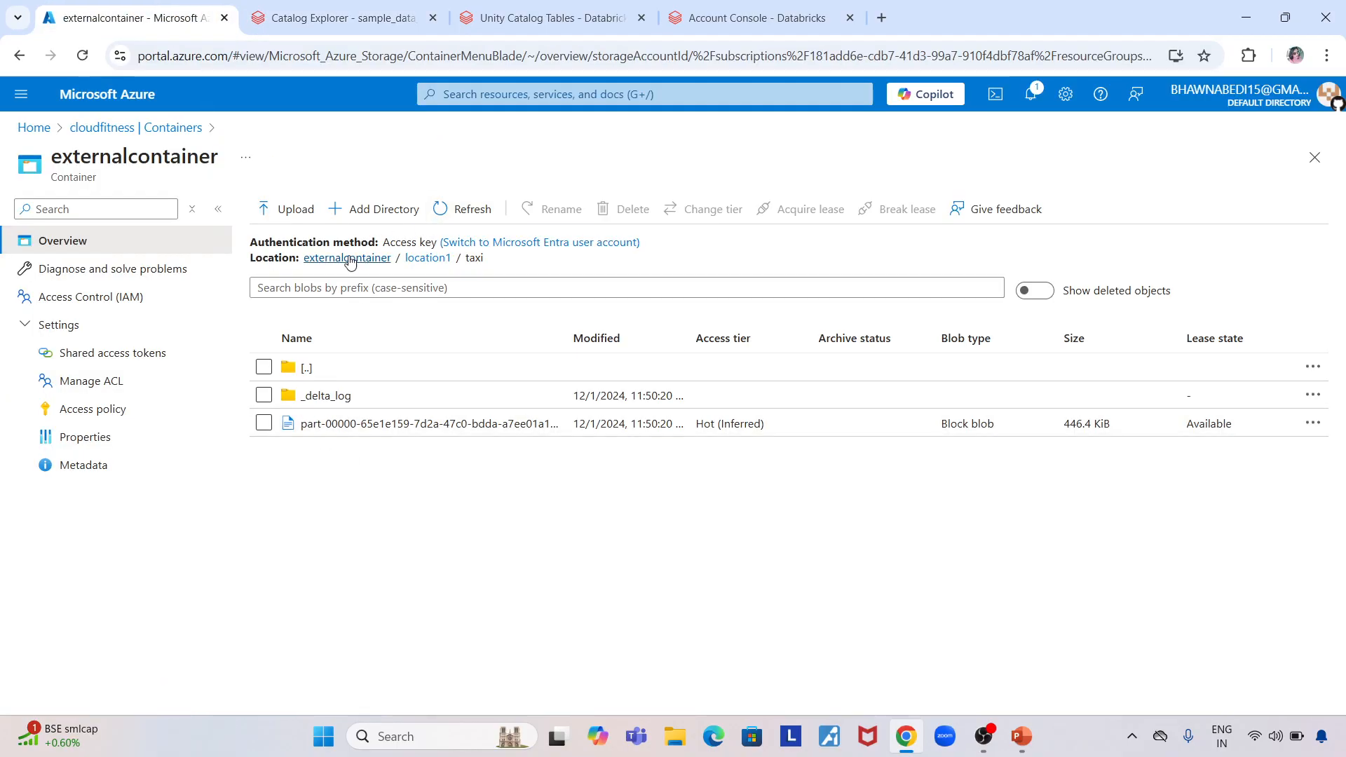
Step: Review externalcontainer's __unitystorage and location1 folders, then return to taxi's details
left_click(347, 257)
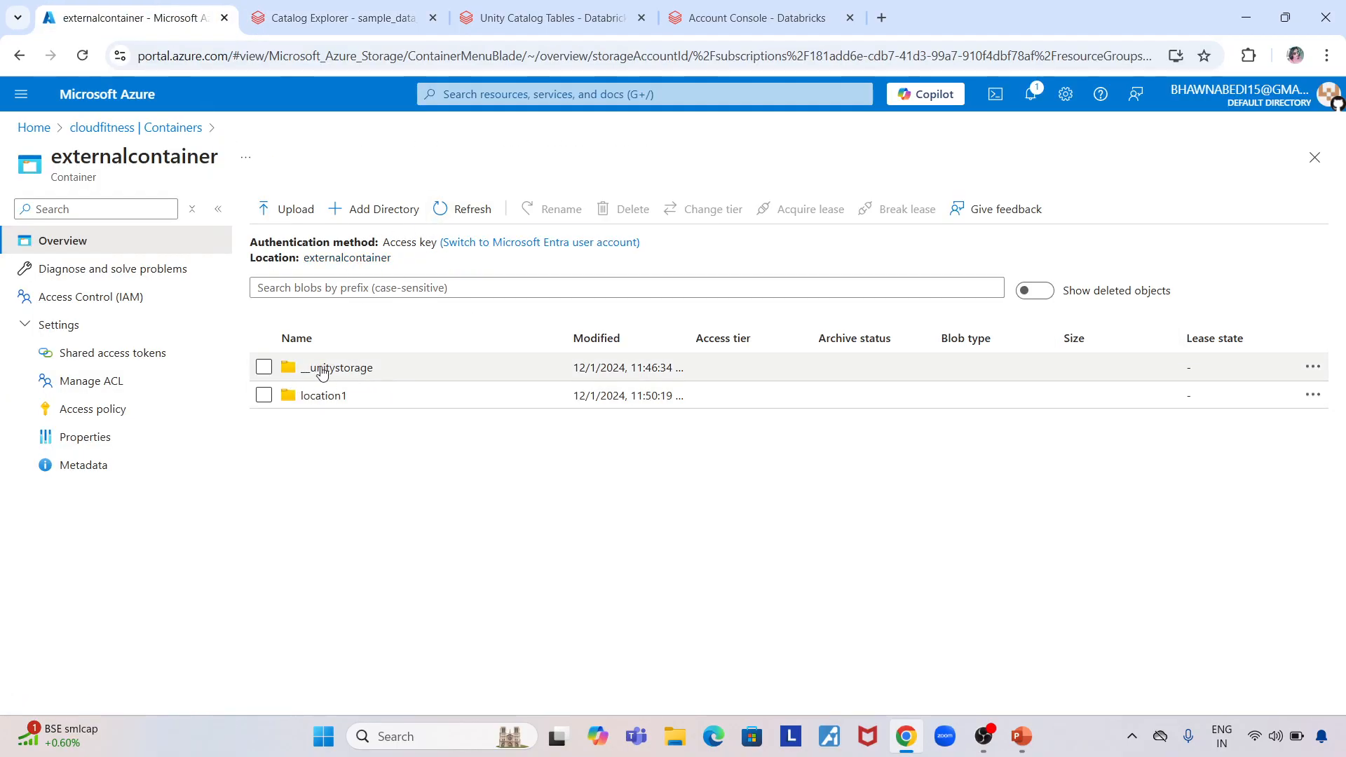
left_click(338, 367)
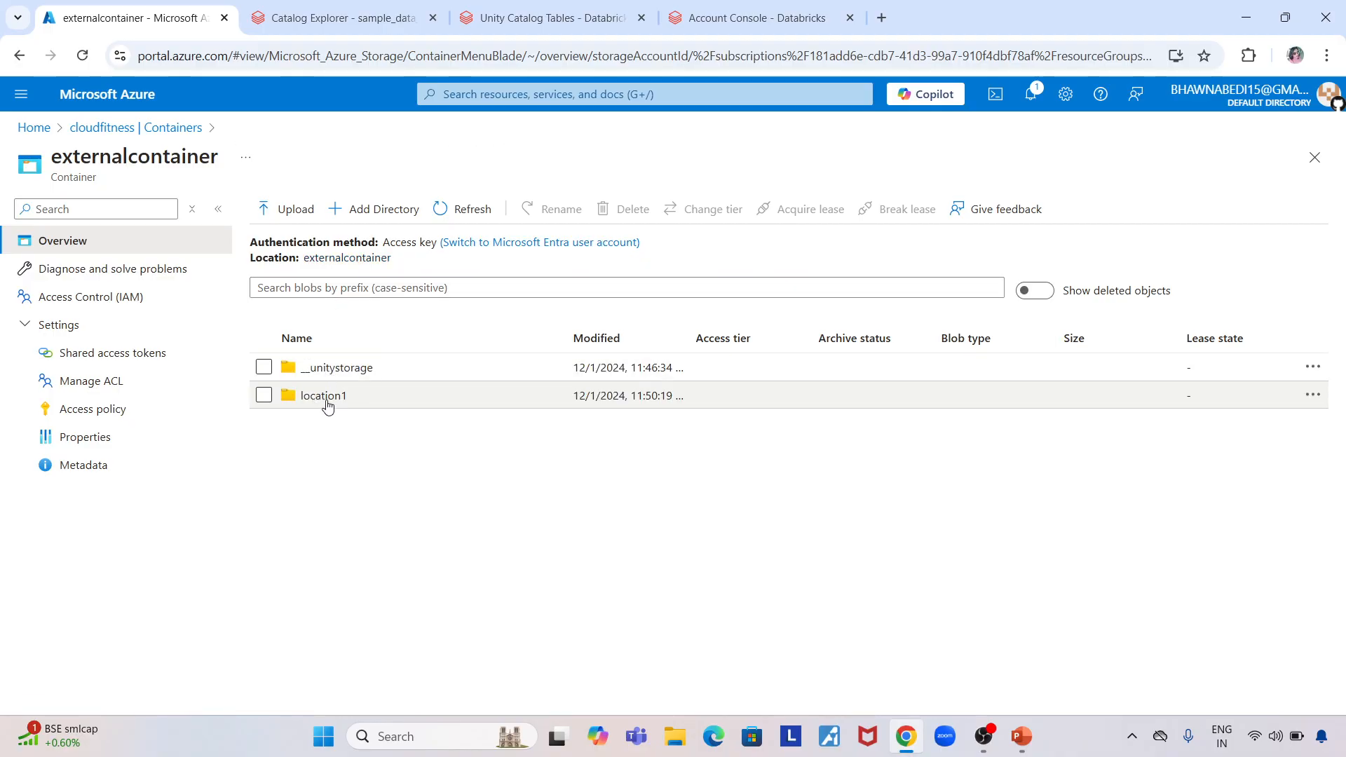
mouse_move(344, 363)
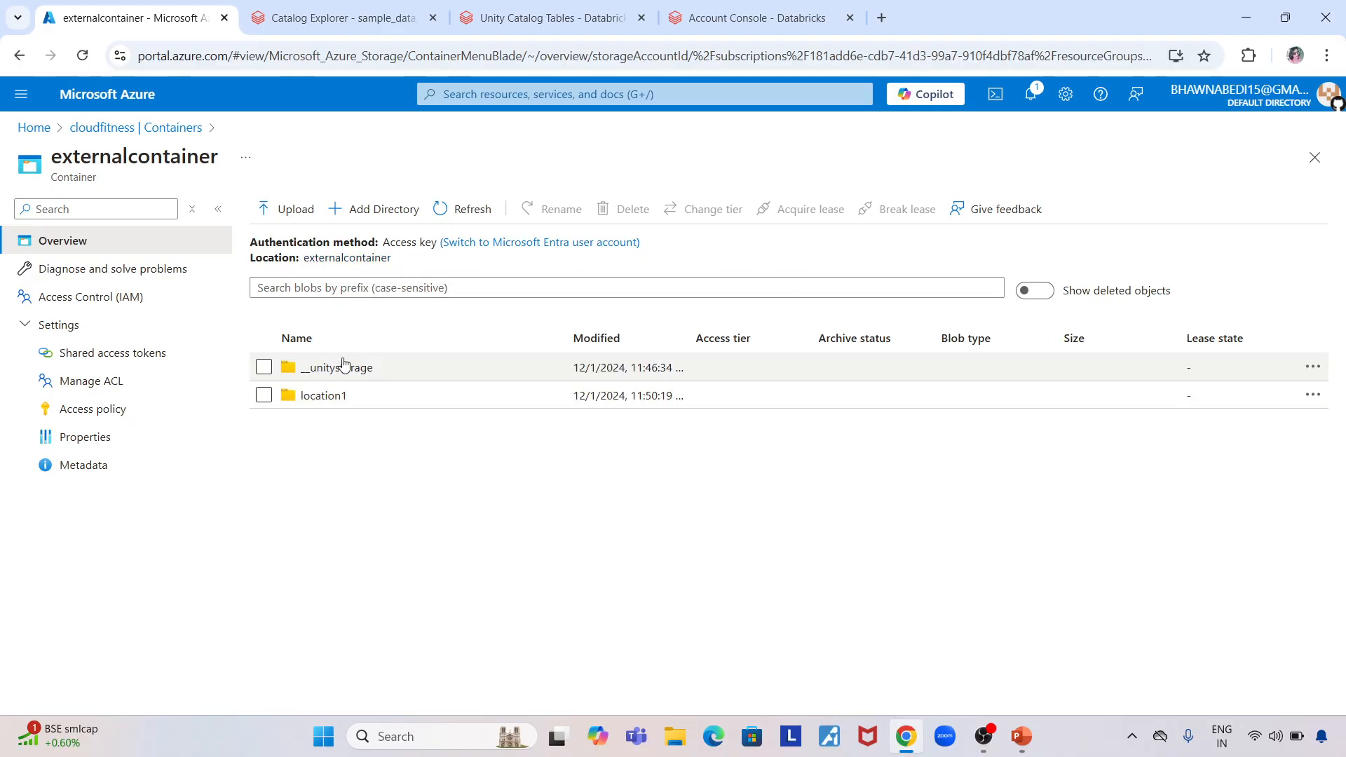
mouse_move(333, 408)
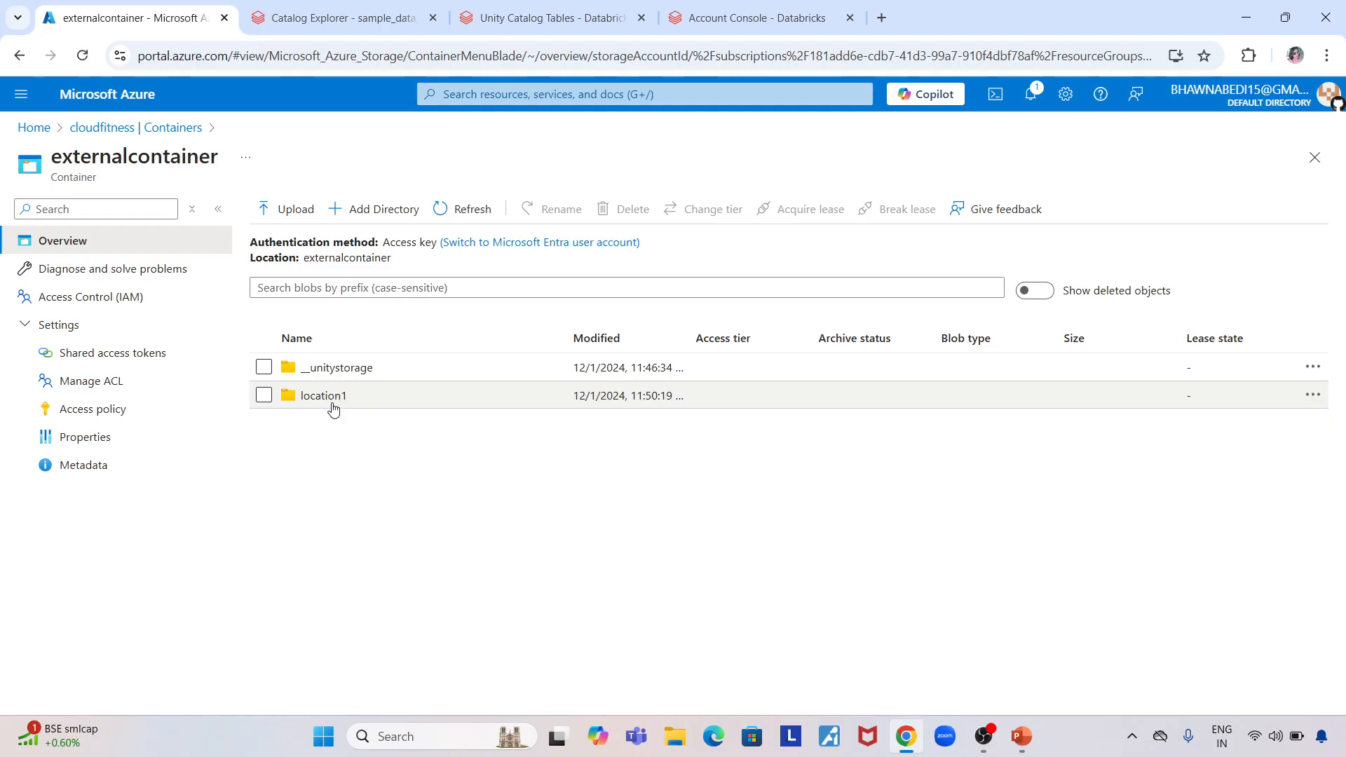
left_click(353, 18)
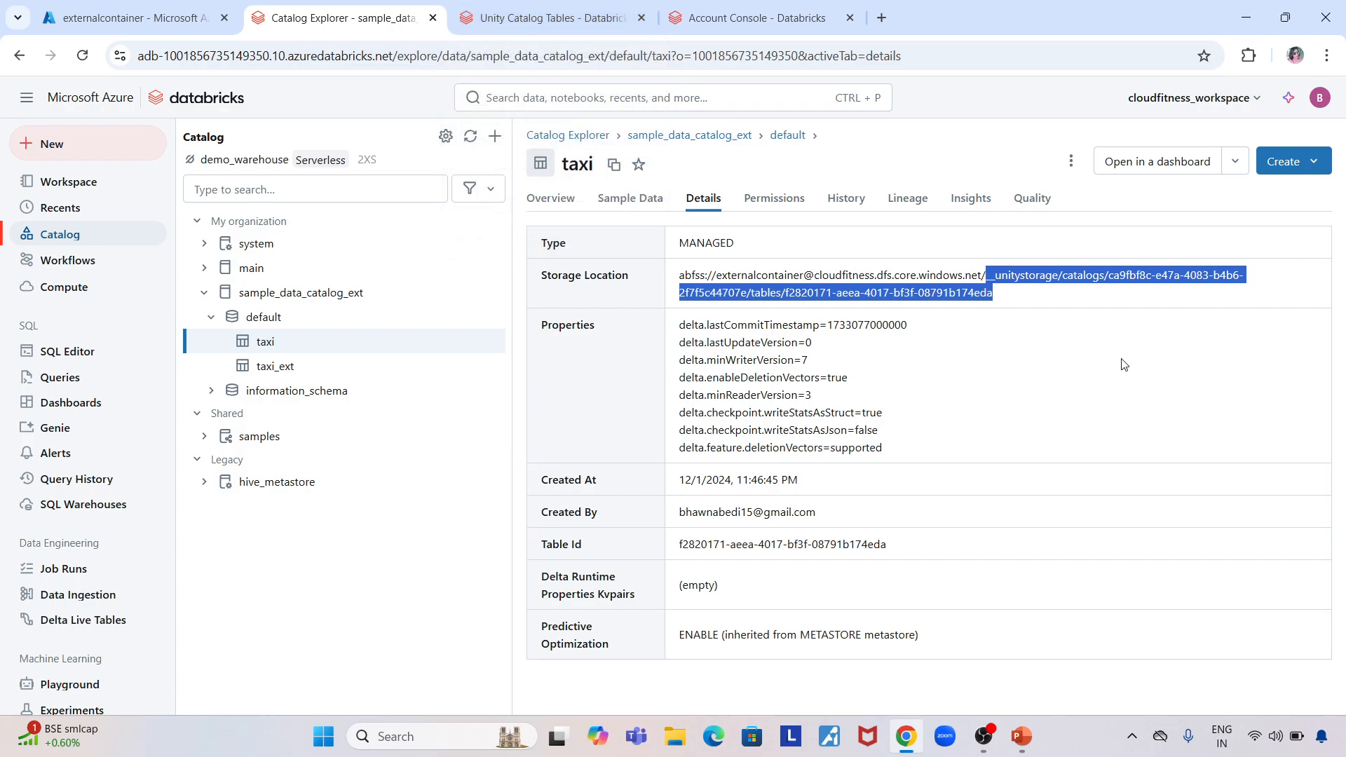
left_click(1118, 372)
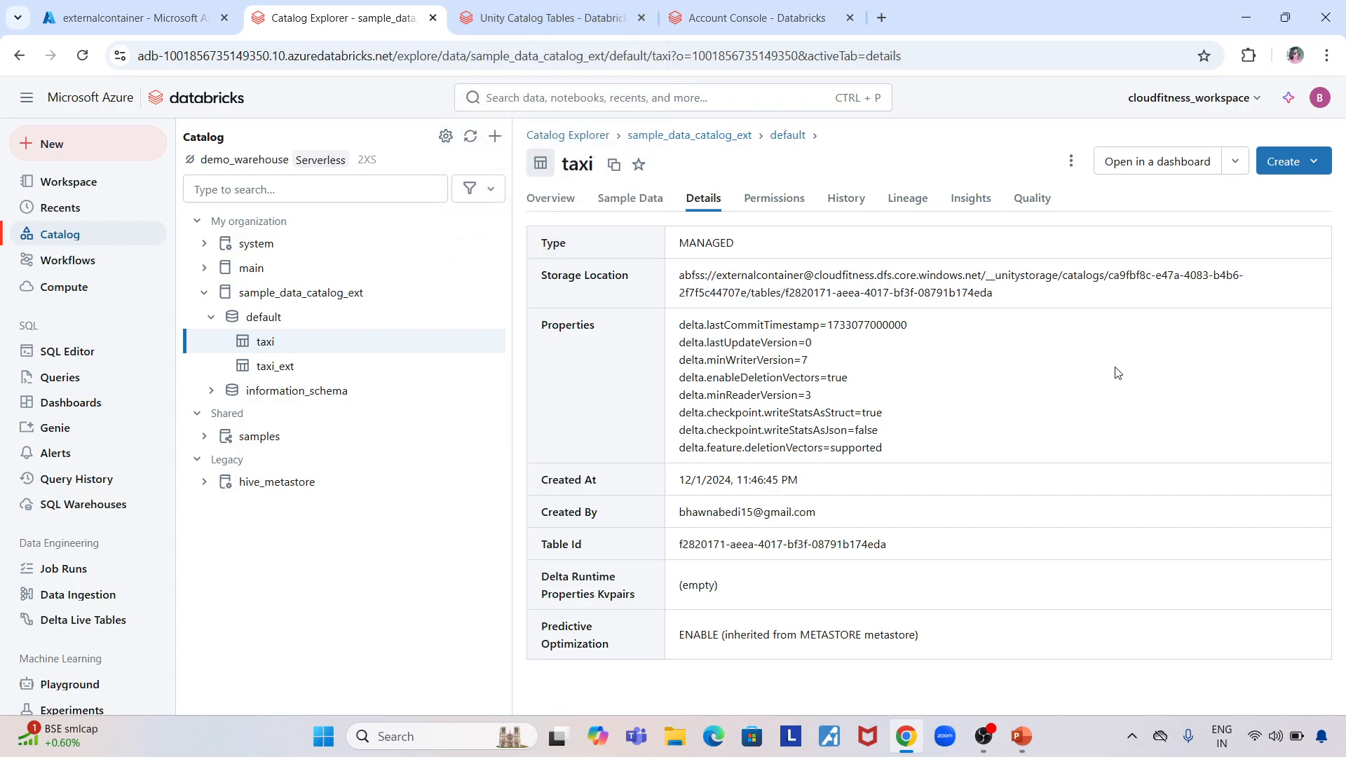